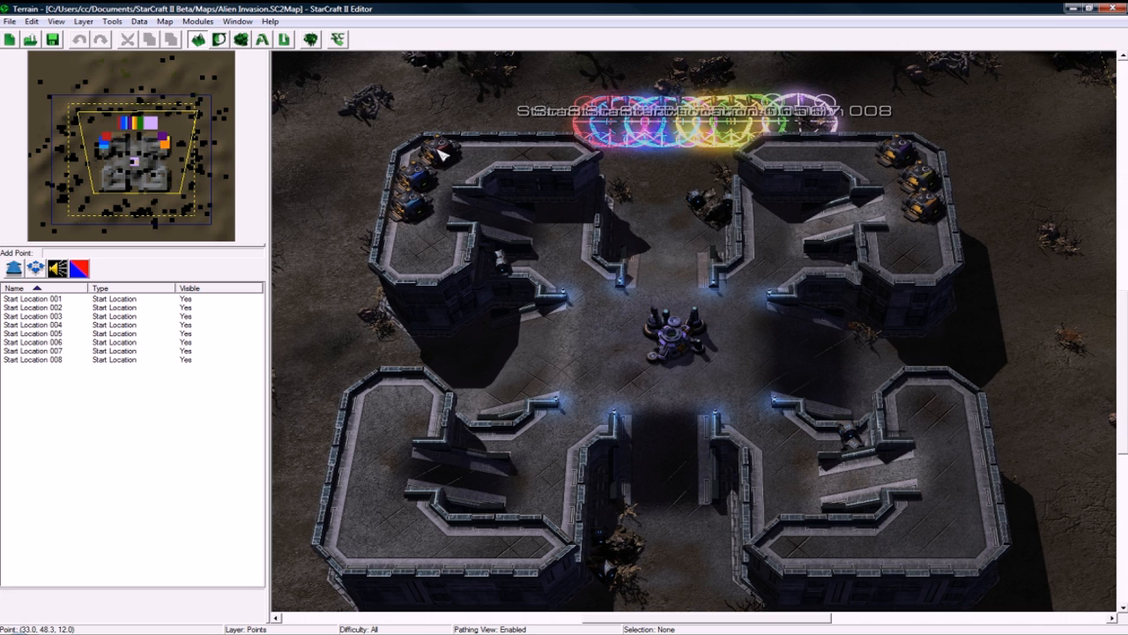
{"action": "mouse_move", "coordinate": [666, 355]}
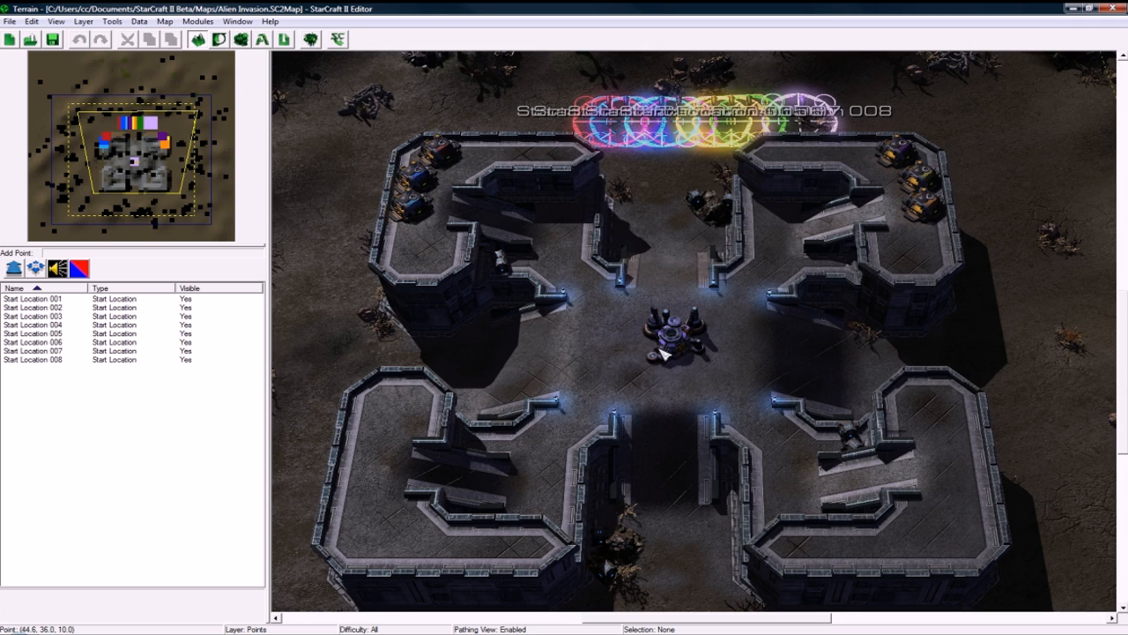
{"action": "mouse_move", "coordinate": [644, 316]}
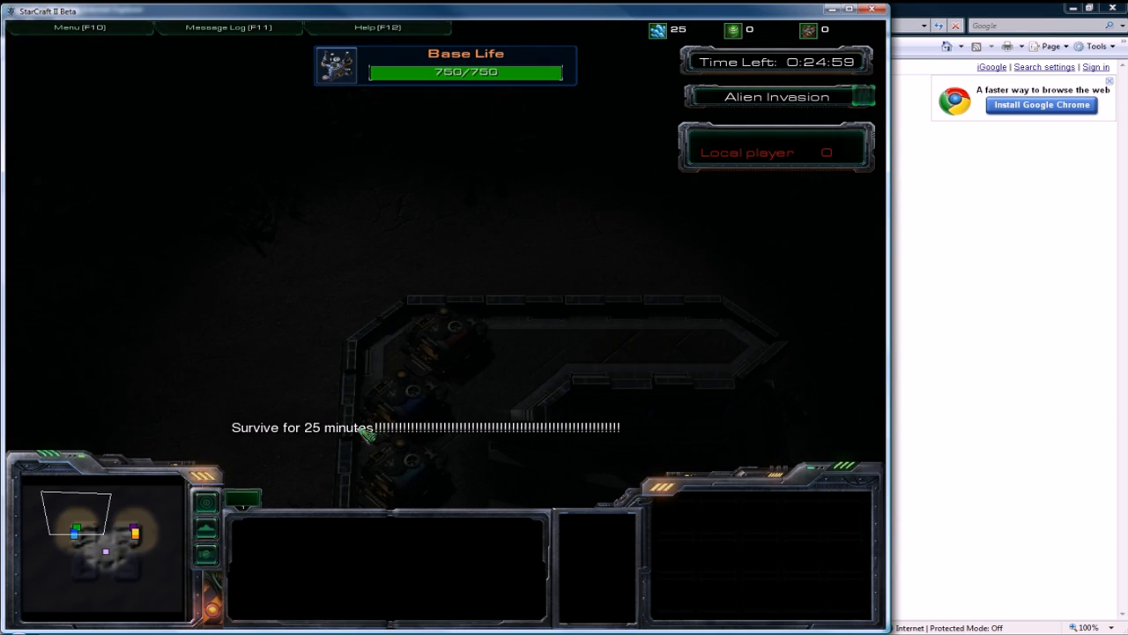
Select the HQ structure in the test game and check its survival timer and life bar.
{"action": "left_click", "coordinate": [451, 343]}
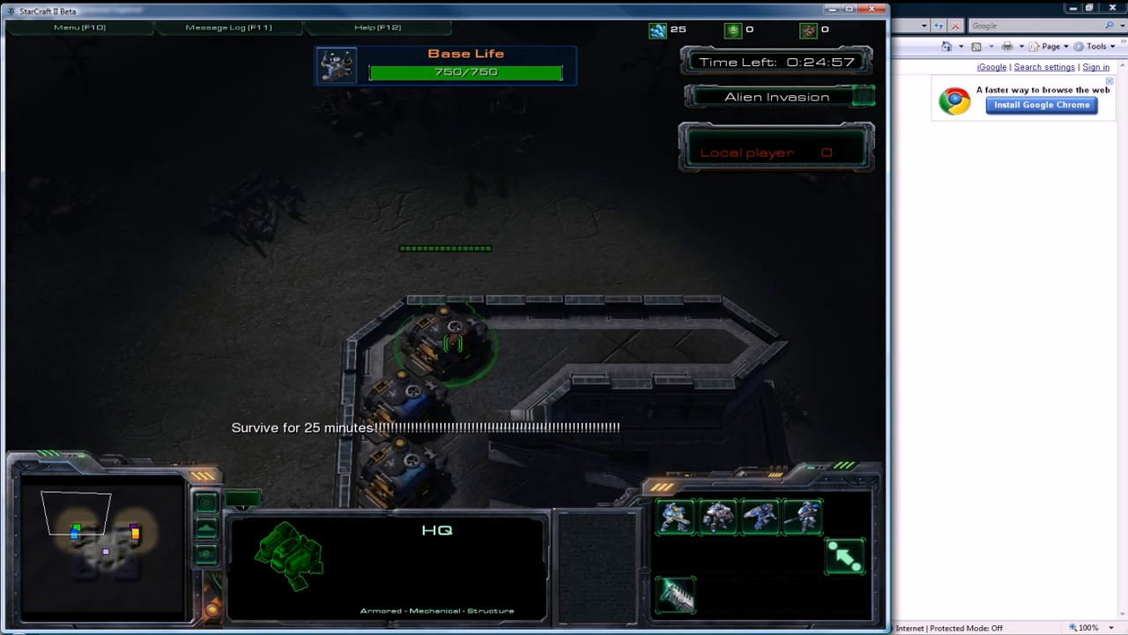
{"action": "left_click", "coordinate": [673, 518]}
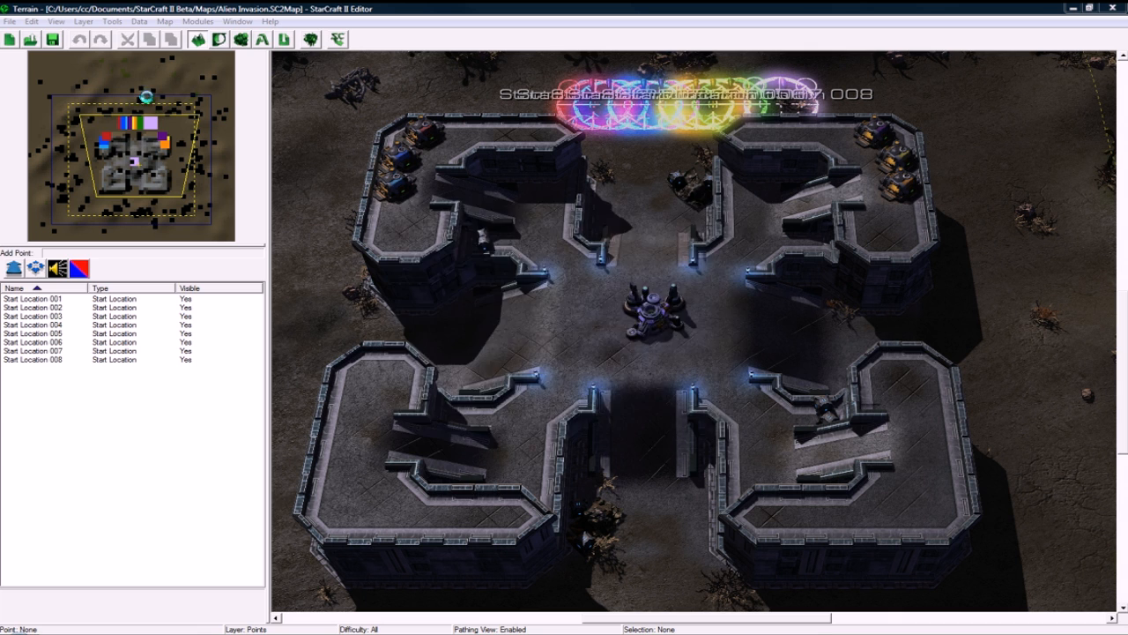
Create a new map with grey urban Korhal ground textures and show the terrain grid.
{"action": "left_click", "coordinate": [10, 39]}
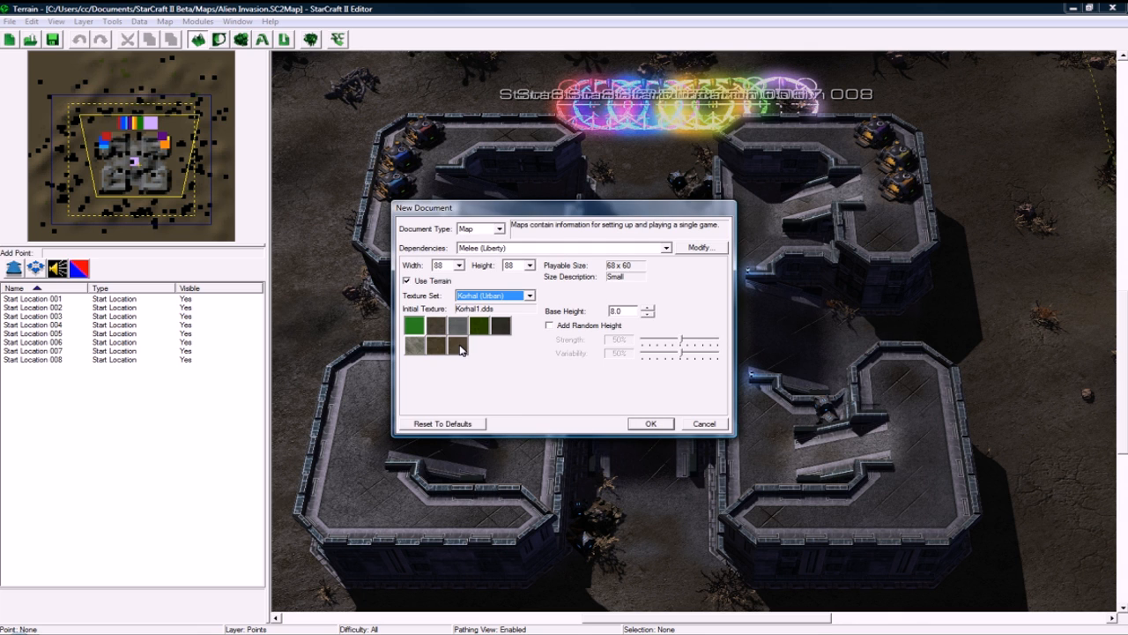
{"action": "left_click", "coordinate": [457, 344]}
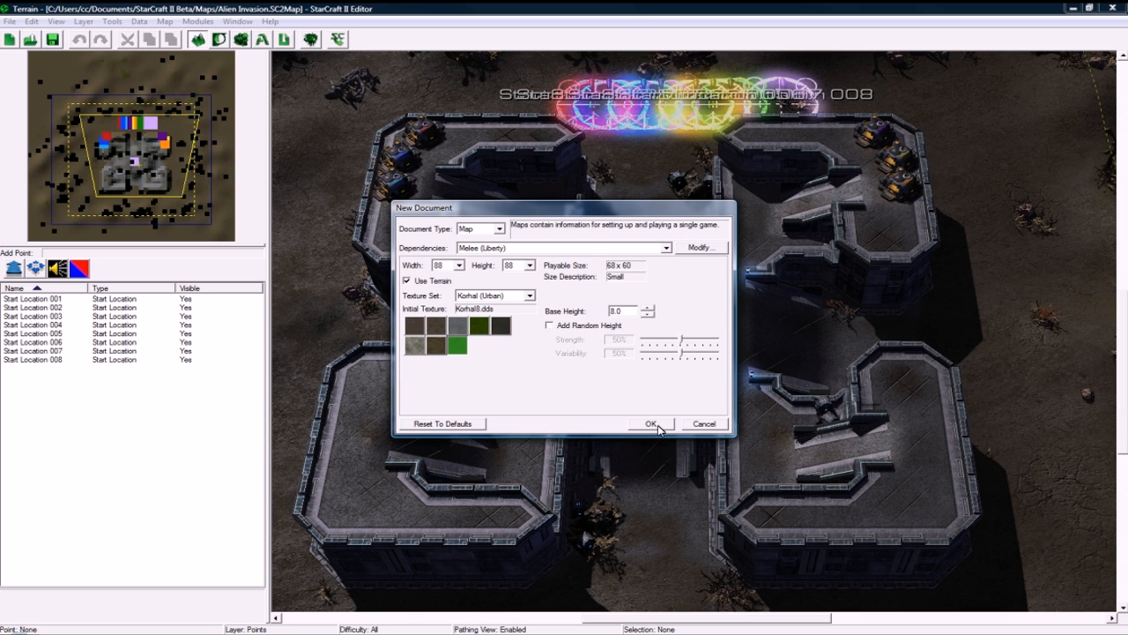
{"action": "left_click", "coordinate": [652, 423]}
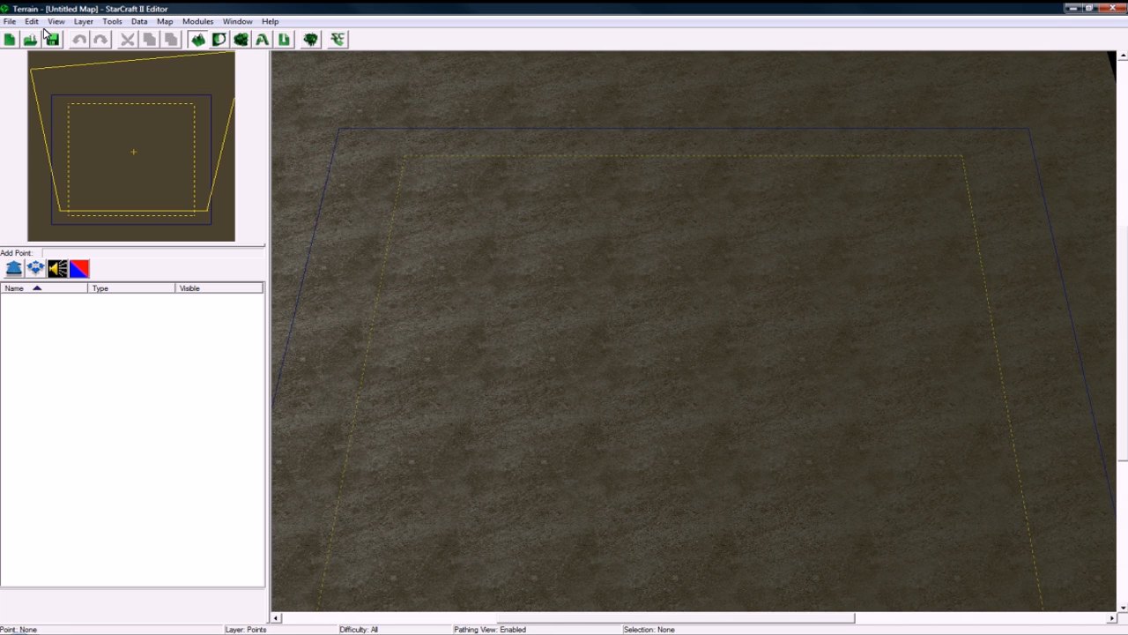
{"action": "left_click", "coordinate": [54, 21]}
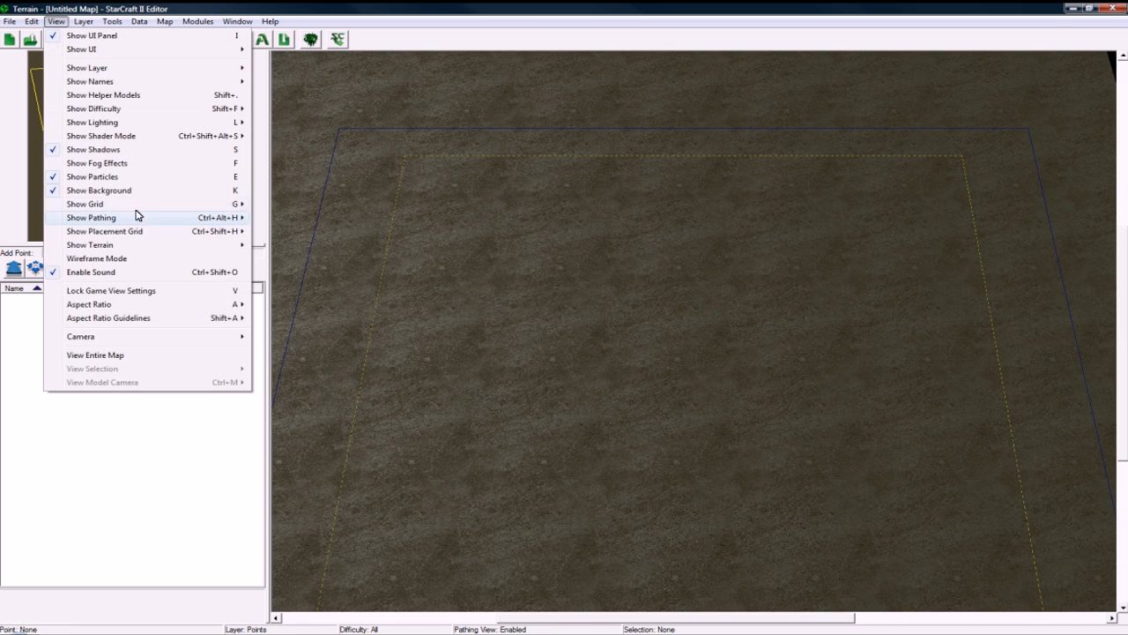
{"action": "left_click", "coordinate": [85, 204]}
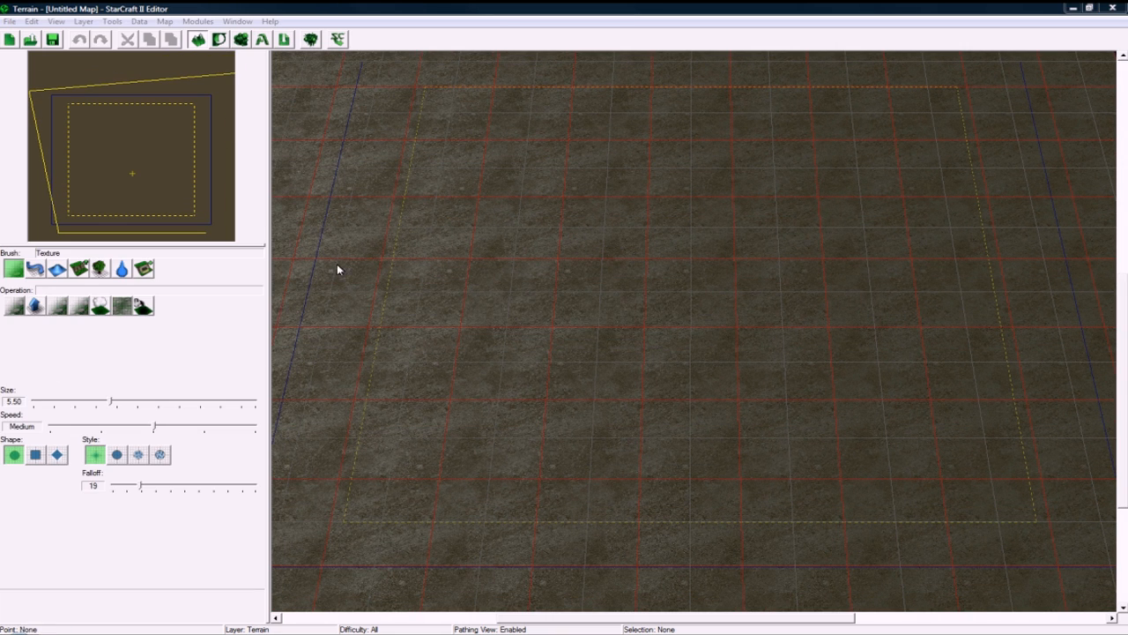
Raise square-footprint Korhal cliffs across the map centre to outline the base plateau.
{"action": "left_click", "coordinate": [77, 268]}
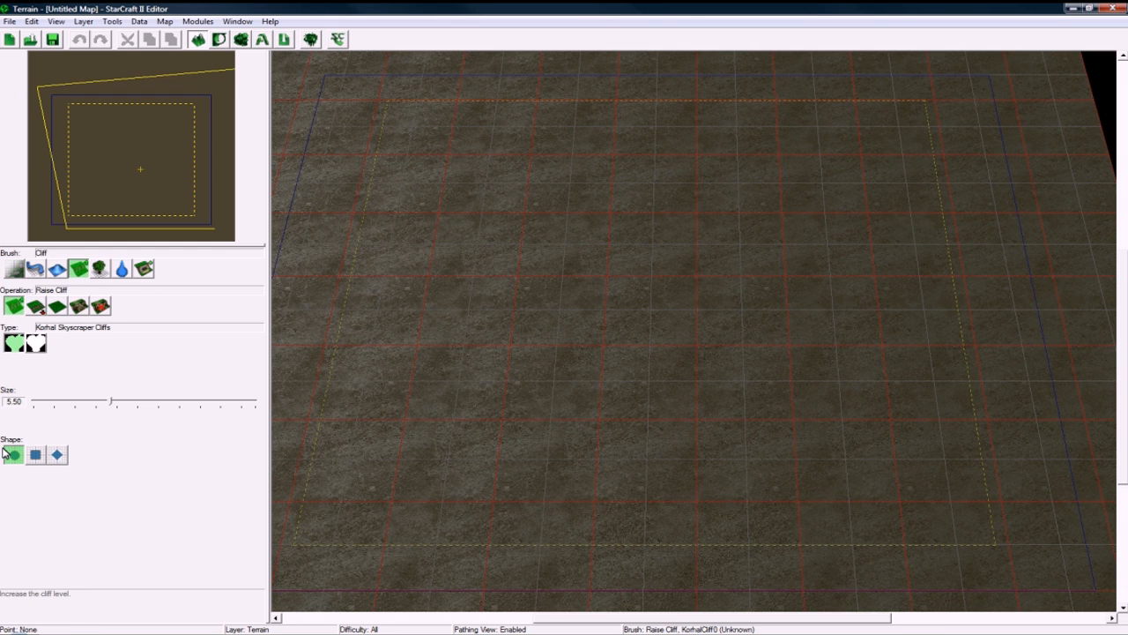
{"action": "left_click", "coordinate": [36, 455]}
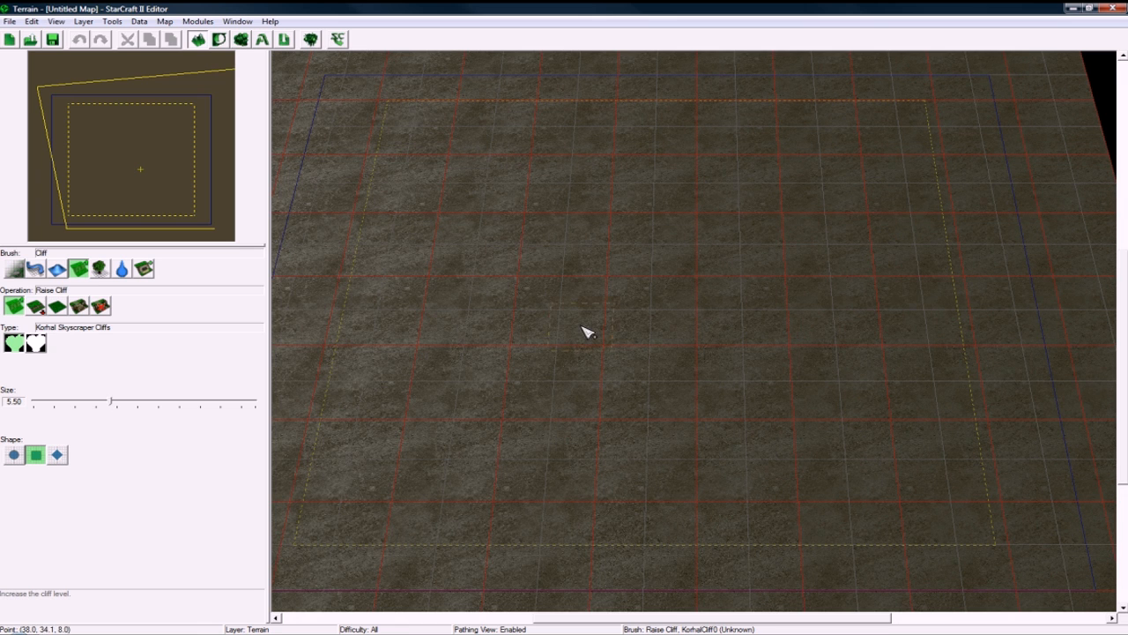
{"action": "left_click", "coordinate": [585, 331]}
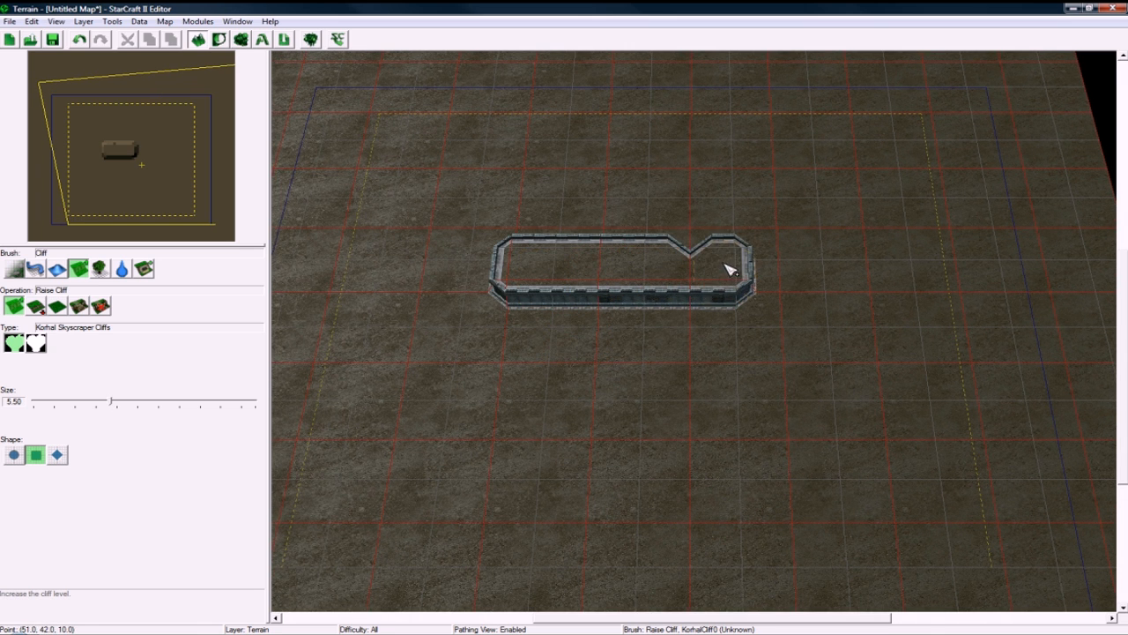
{"action": "left_click_drag", "start_coordinate": [730, 268], "coordinate": [680, 420]}
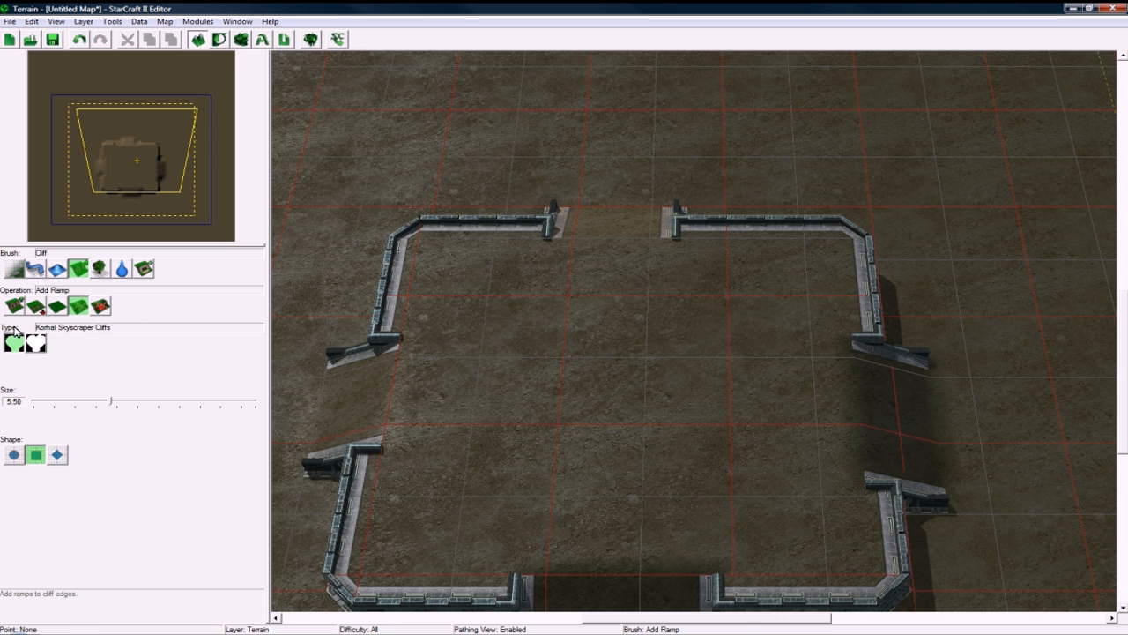
Switch the cliff brush to Add Ramp for cutting ramps into the plateau edges.
{"action": "left_click", "coordinate": [14, 303]}
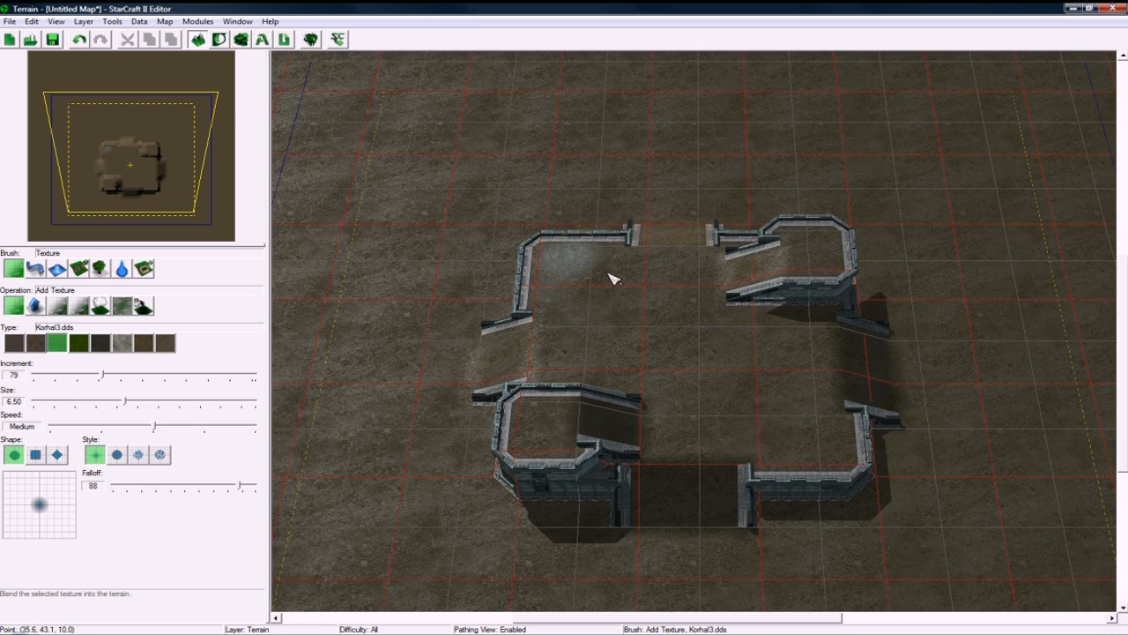
{"action": "mouse_move", "coordinate": [688, 291]}
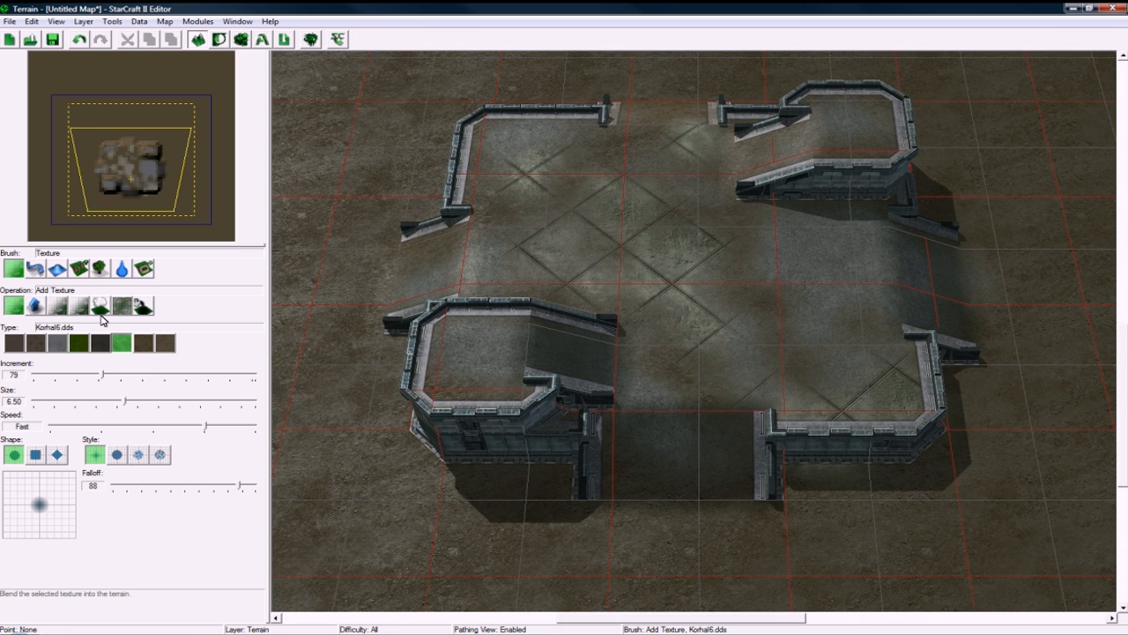
Switch the terrain brush to paint Korhal floor texture over the plateau.
{"action": "left_click", "coordinate": [31, 268]}
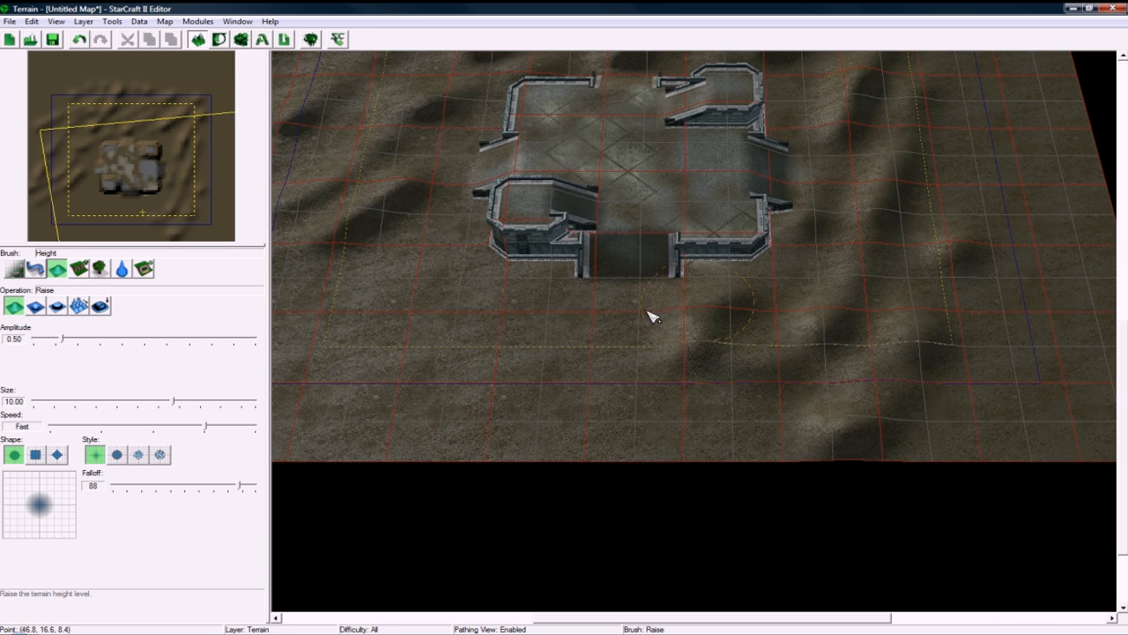
{"action": "mouse_move", "coordinate": [458, 356]}
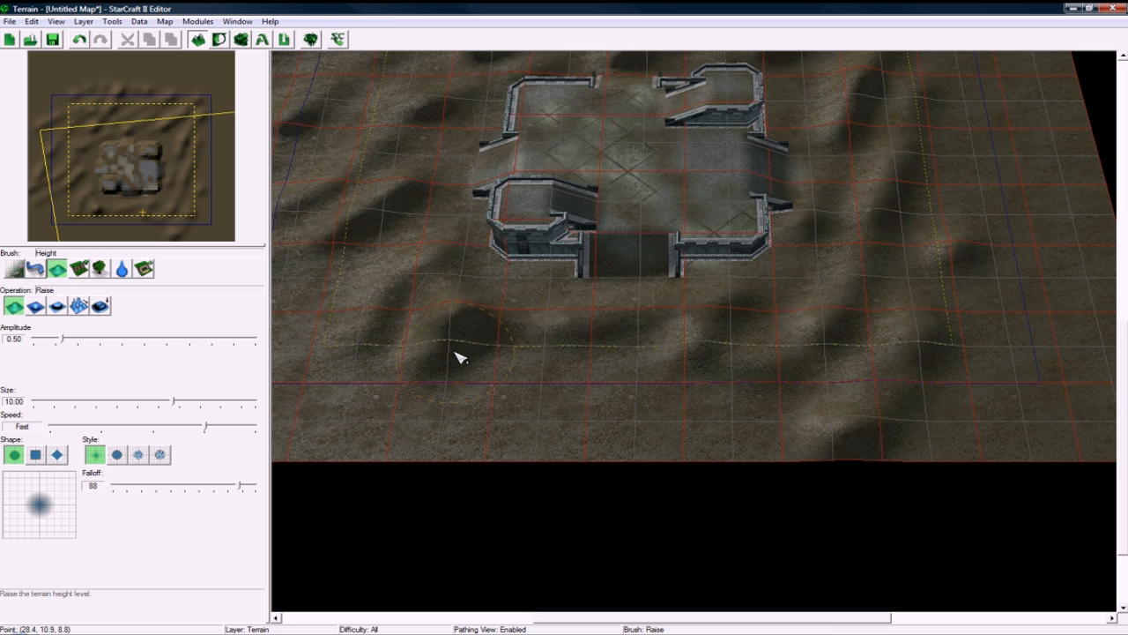
Raise hills on the surrounding ground and choose a grassy texture to paint on them.
{"action": "left_click", "coordinate": [54, 268]}
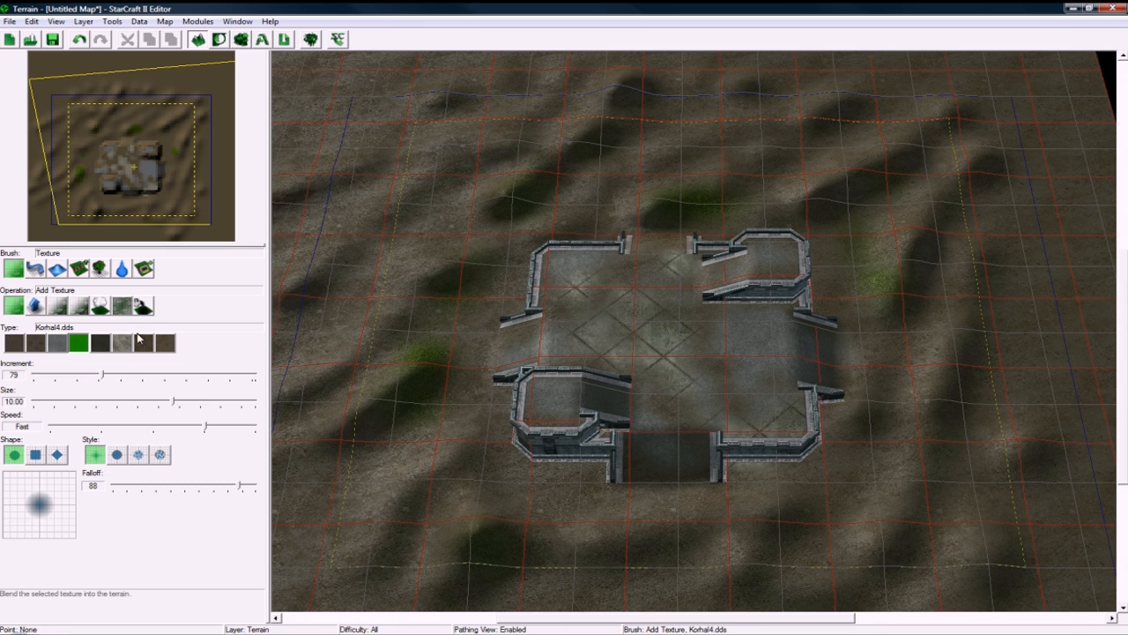
{"action": "left_click", "coordinate": [145, 342]}
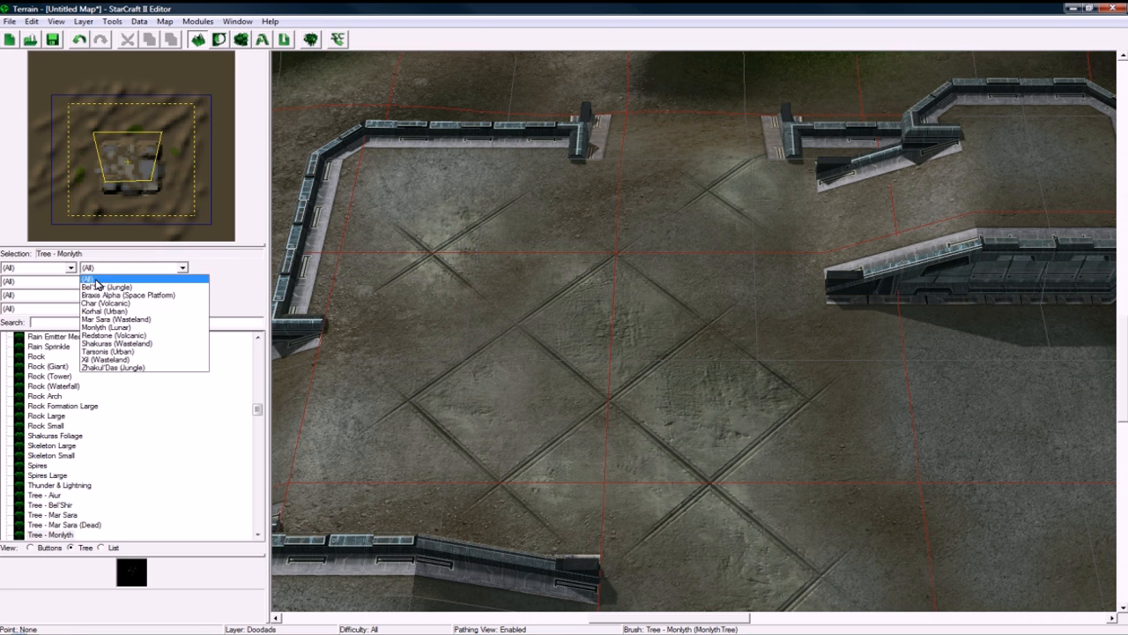
Filter the doodad list to one tileset for placing trees and rocks.
{"action": "left_click", "coordinate": [104, 326]}
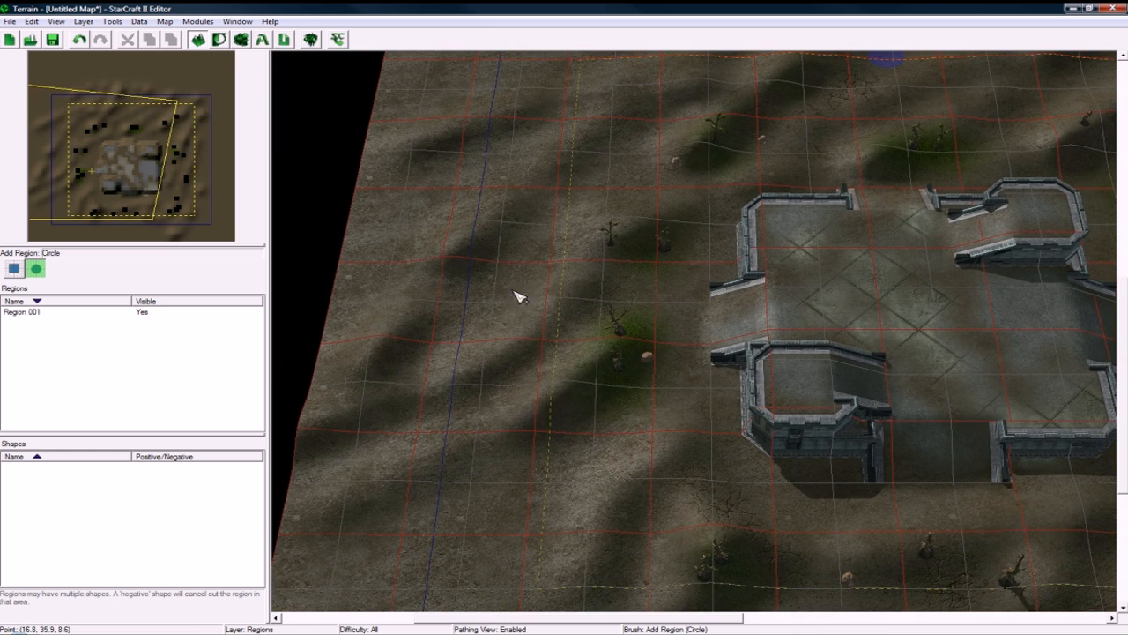
Place another circular region on the hills around the base.
{"action": "left_click", "coordinate": [515, 314]}
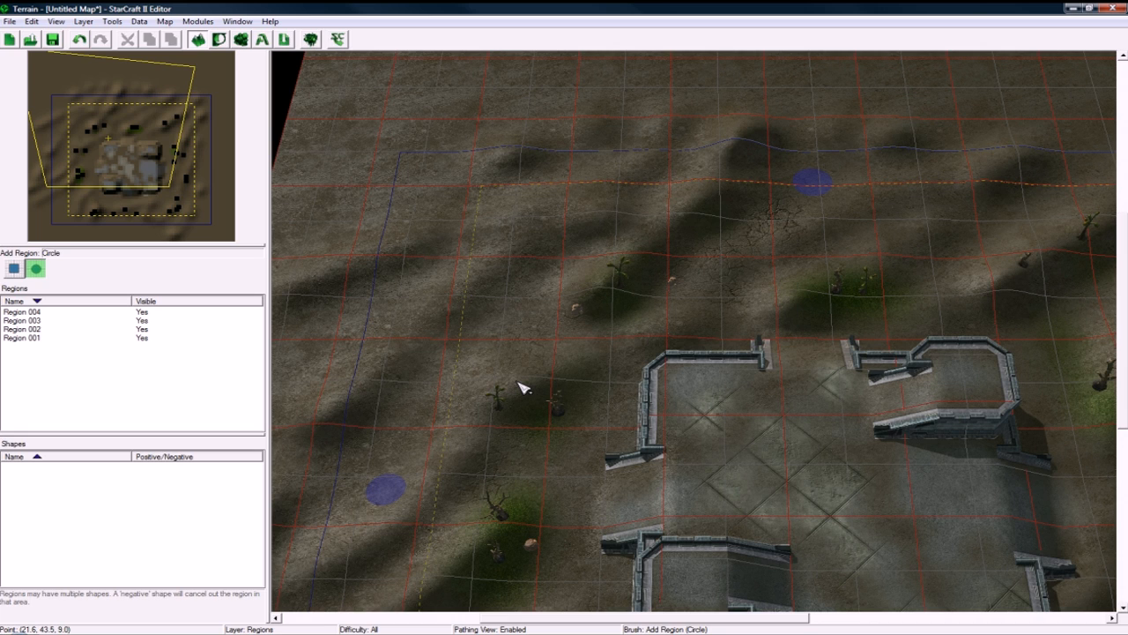
{"action": "mouse_move", "coordinate": [525, 374]}
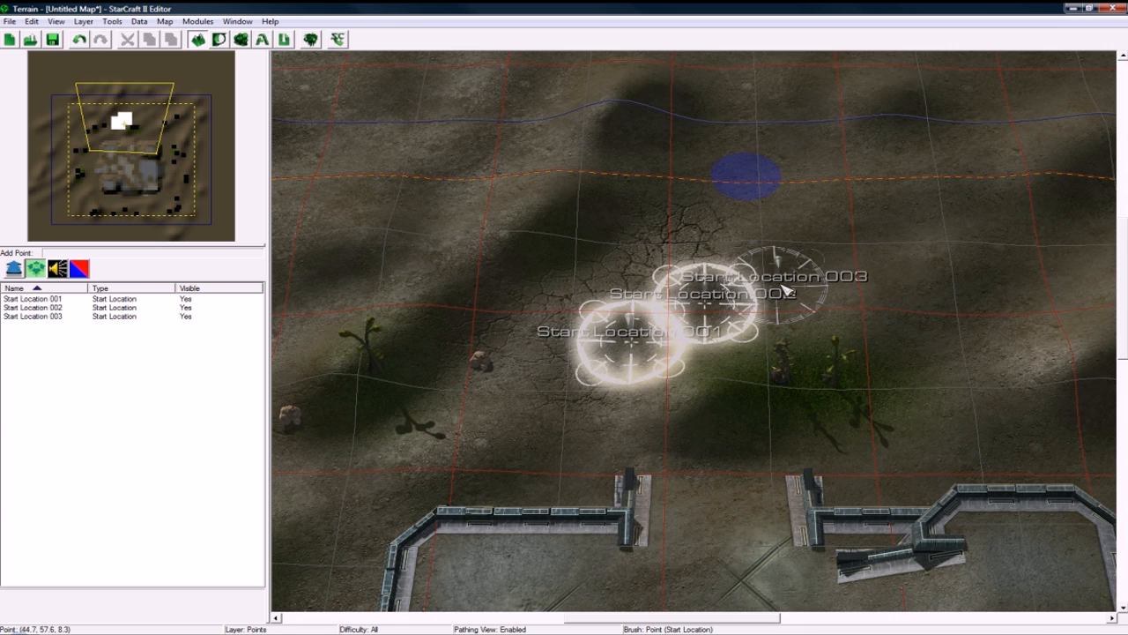
Place start locations 004–006 to complete the row of six north of the base.
{"action": "left_click", "coordinate": [837, 255]}
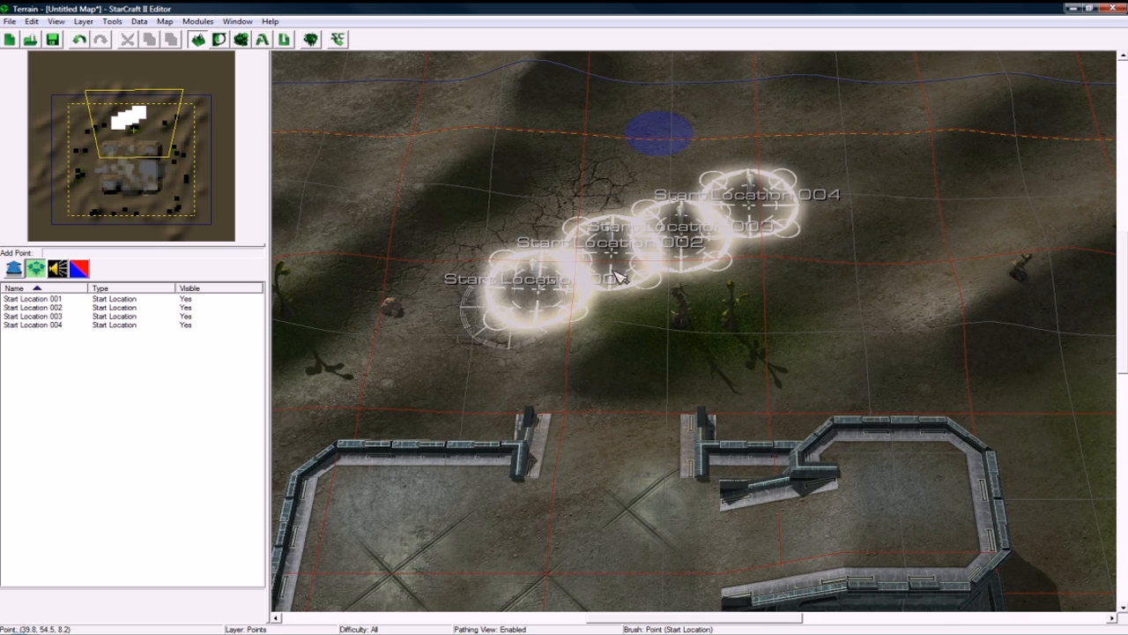
{"action": "left_click", "coordinate": [855, 208]}
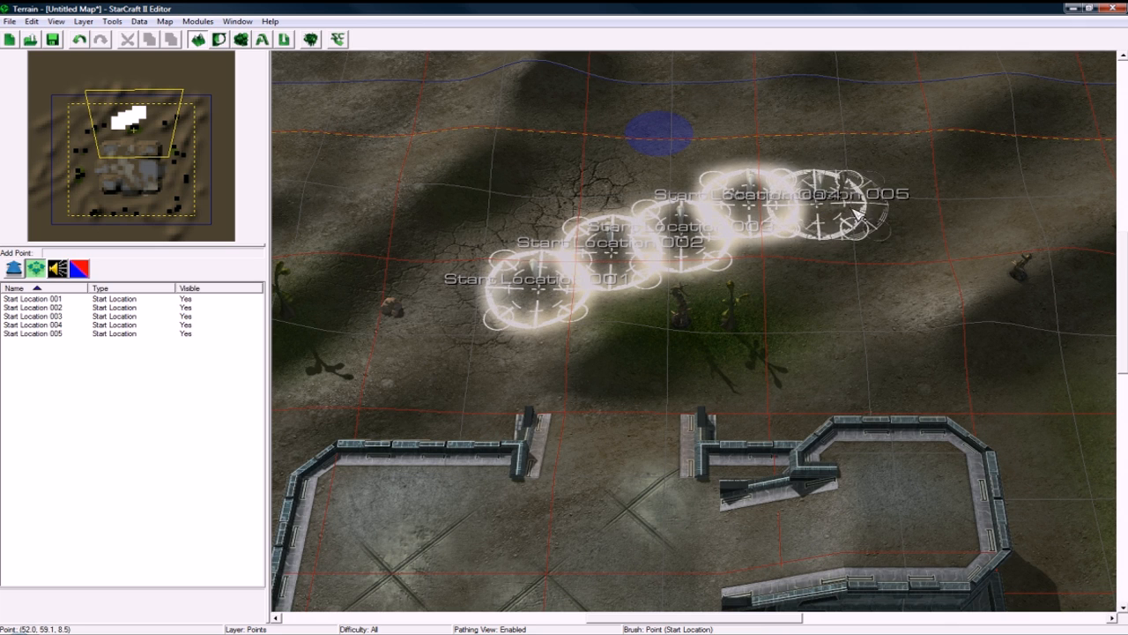
{"action": "left_click", "coordinate": [864, 208]}
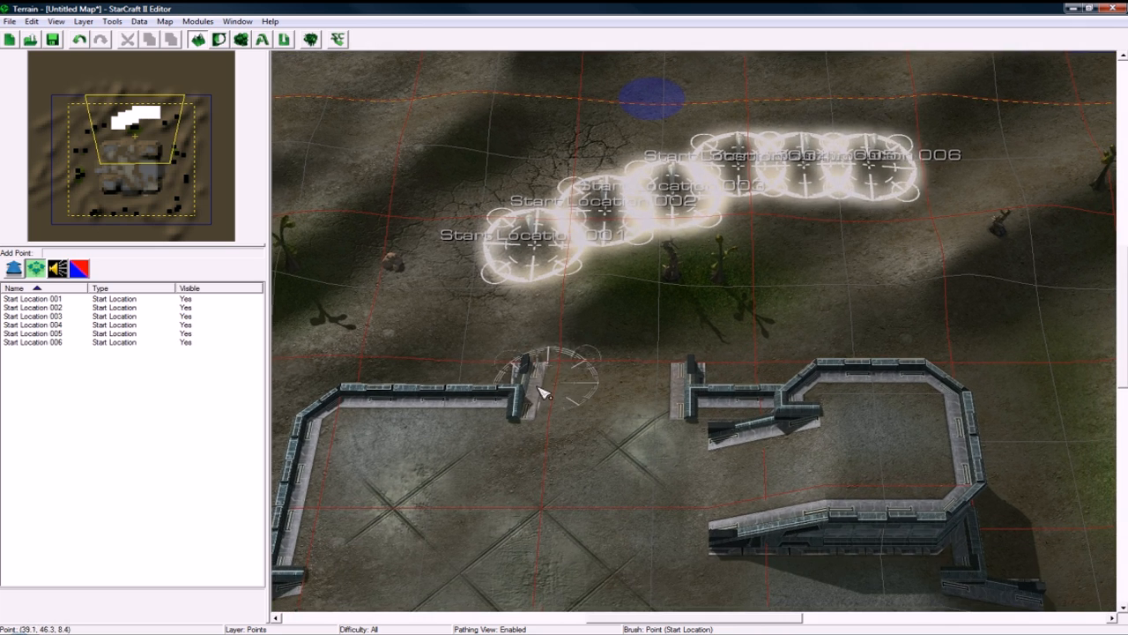
{"action": "left_click", "coordinate": [164, 21]}
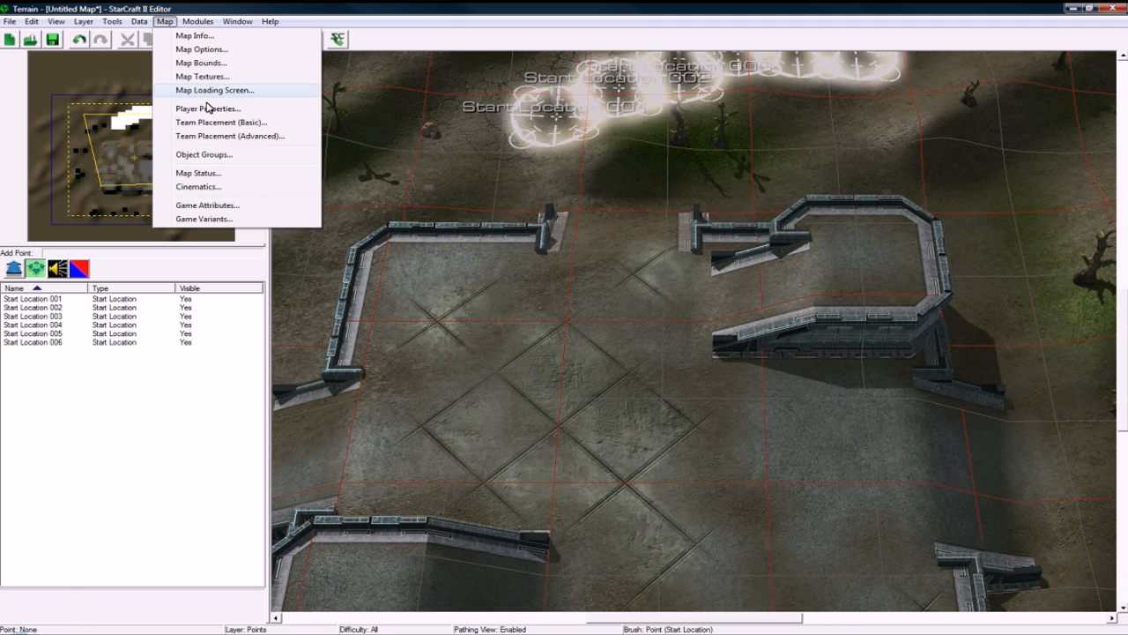
In Player Properties, set players 2, 3 and 4 to User control.
{"action": "left_click", "coordinate": [208, 109]}
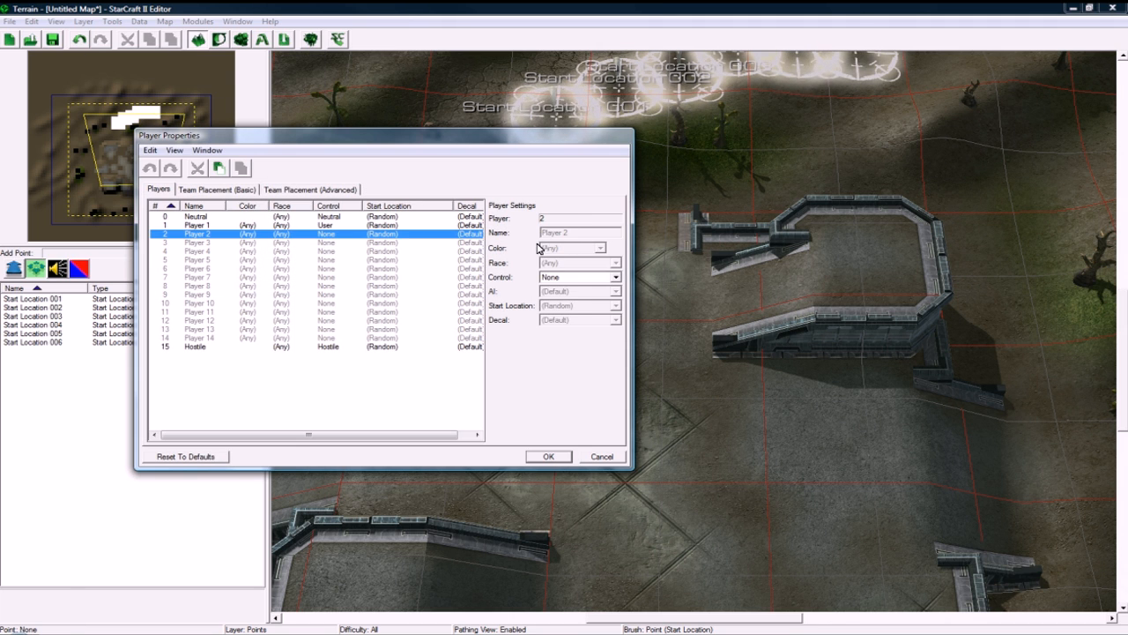
{"action": "left_click", "coordinate": [194, 242]}
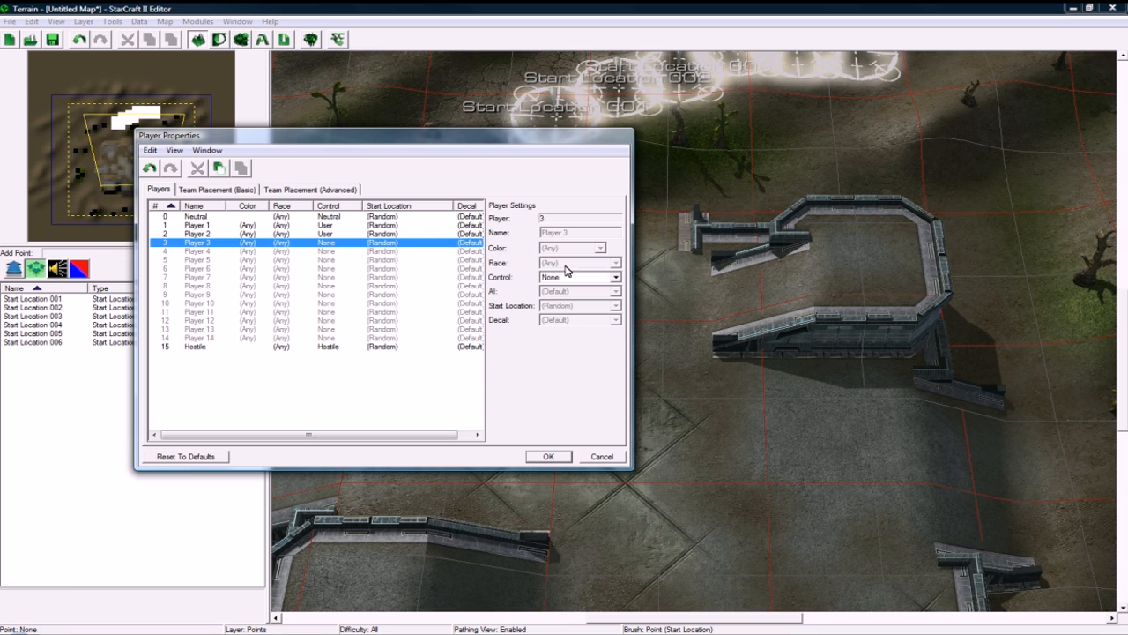
{"action": "left_click", "coordinate": [195, 250]}
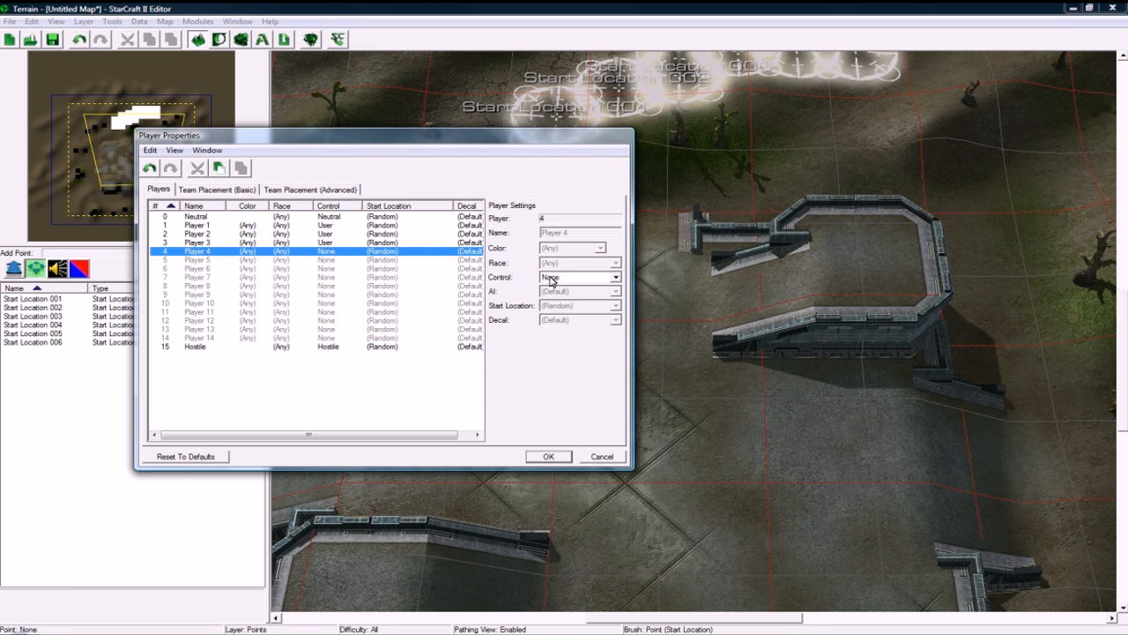
{"action": "left_click", "coordinate": [198, 259]}
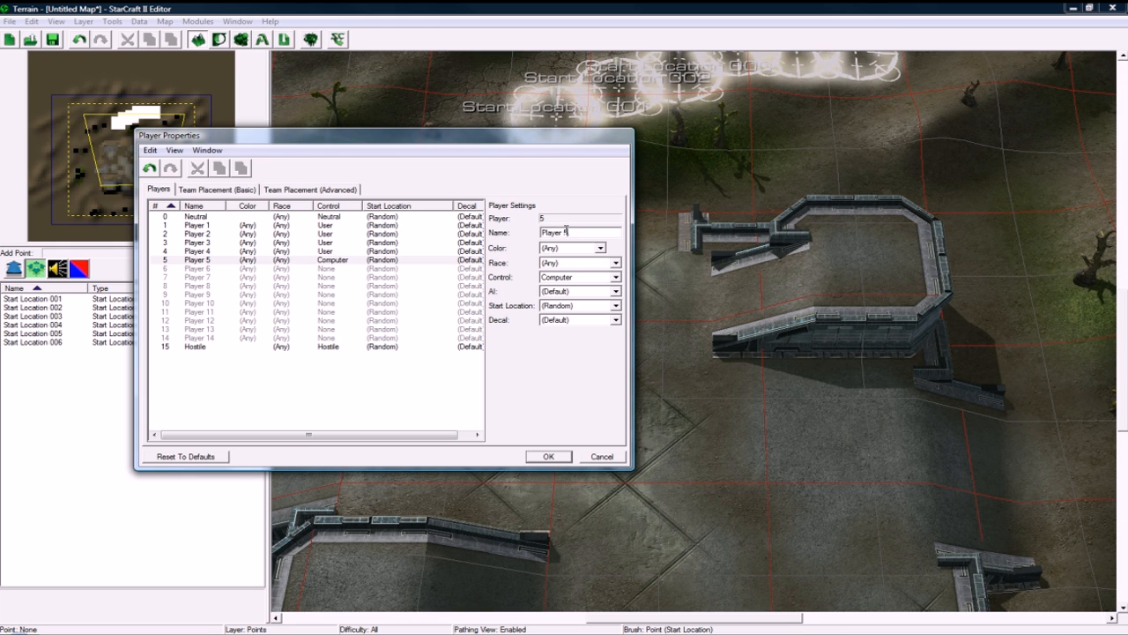
Make players 5 and 6 computers named Base and Zerg and confirm the settings.
{"action": "type", "text": "Base"}
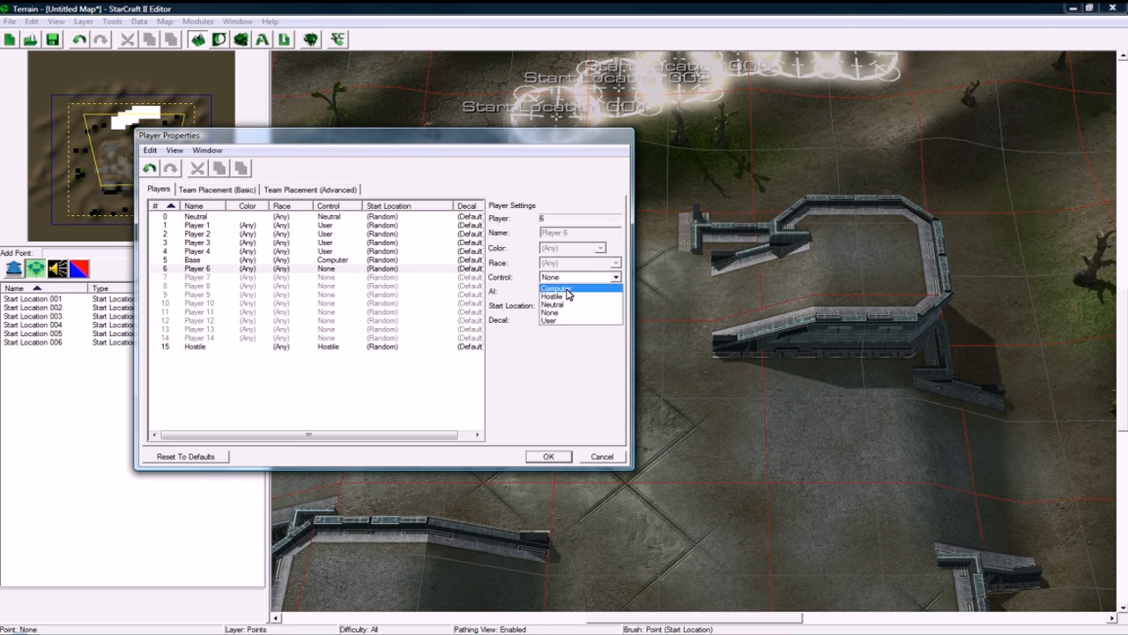
{"action": "left_click", "coordinate": [557, 289]}
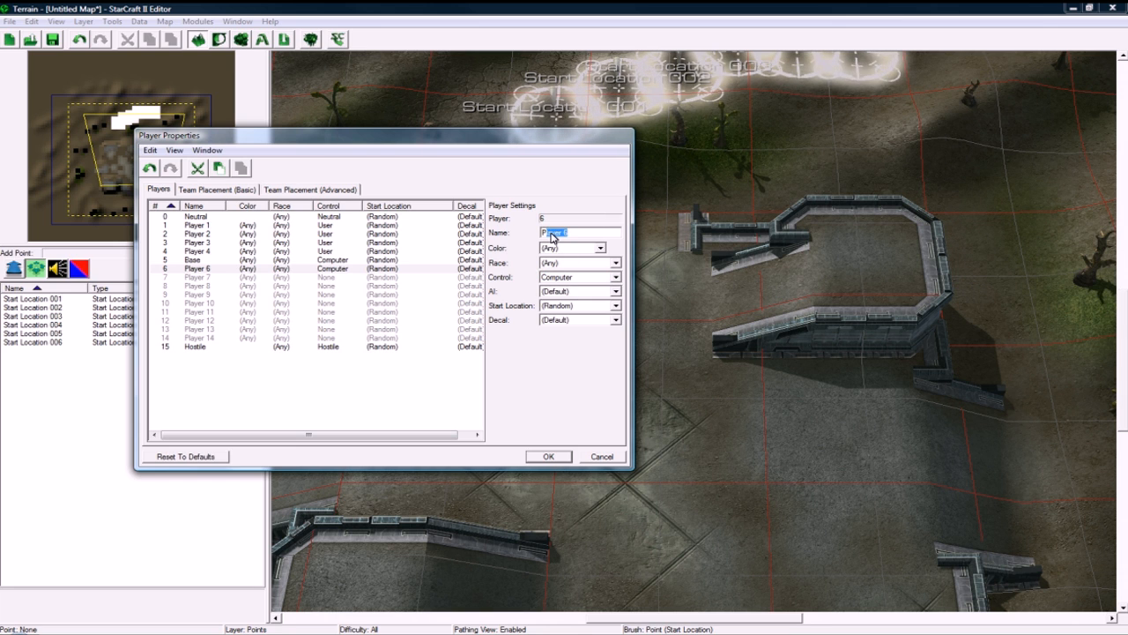
{"action": "type", "text": "Zerg"}
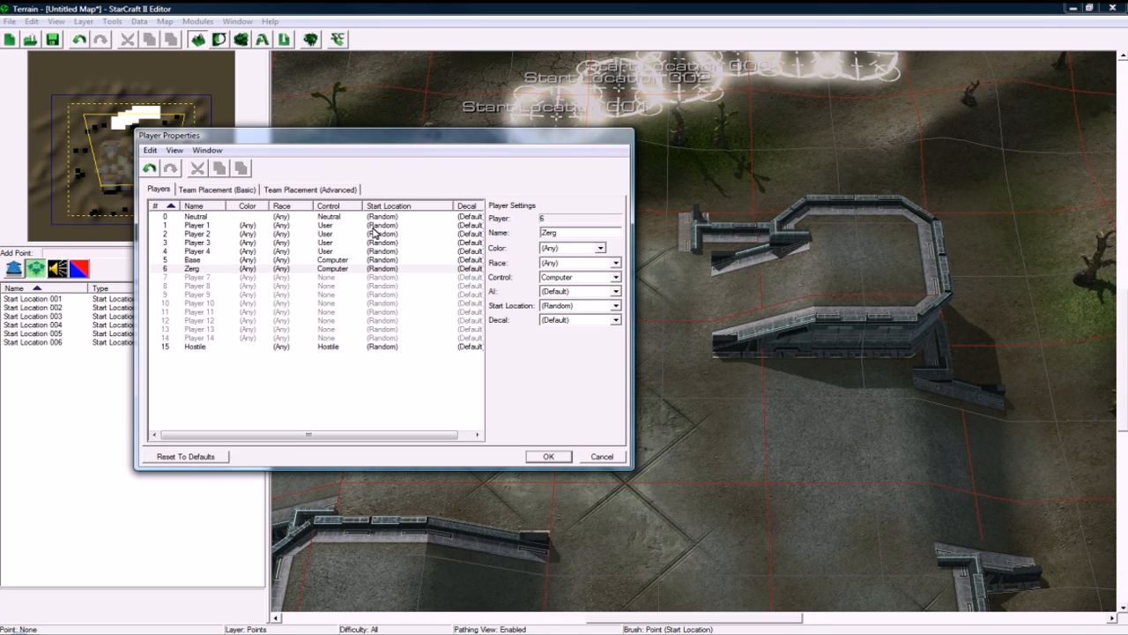
{"action": "left_click", "coordinate": [194, 261]}
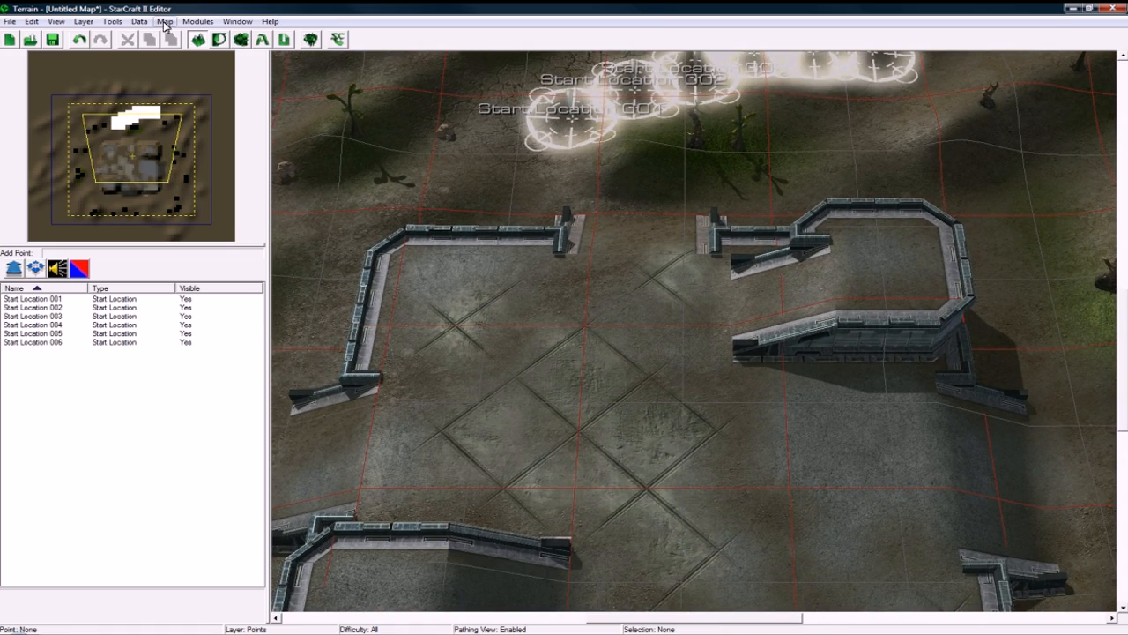
{"action": "left_click", "coordinate": [166, 21]}
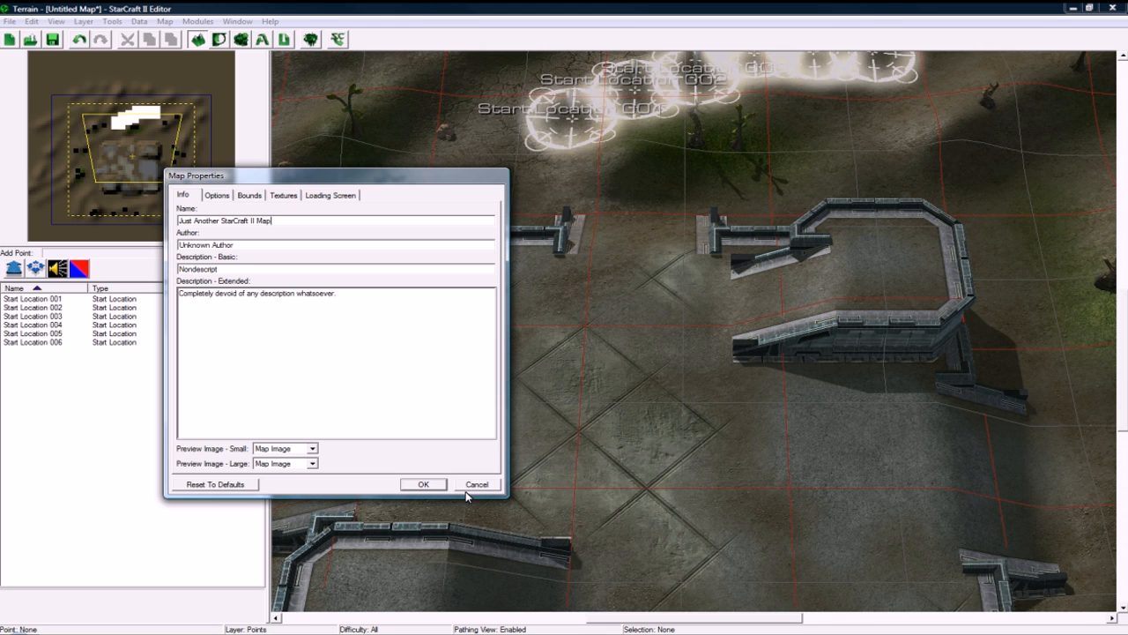
{"action": "left_click", "coordinate": [250, 194]}
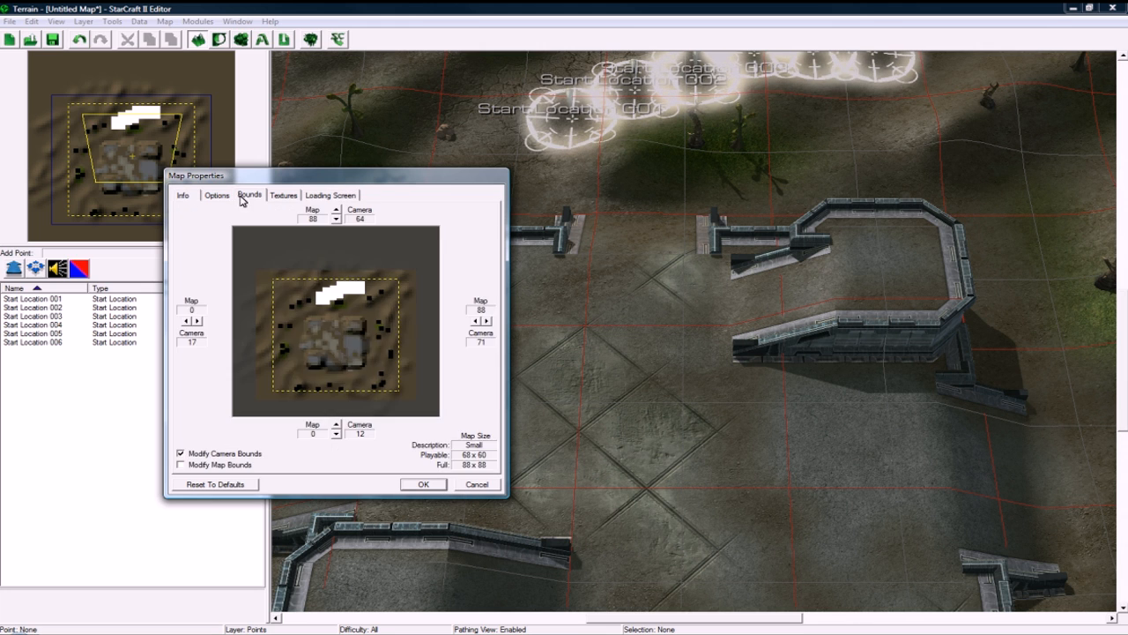
{"action": "left_click", "coordinate": [183, 194]}
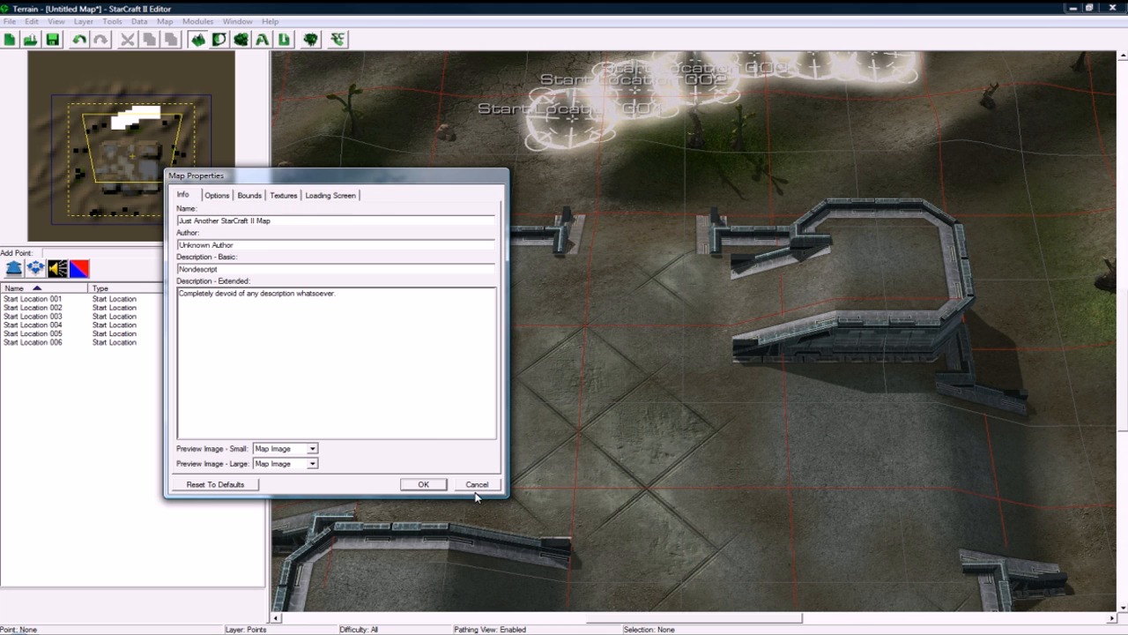
{"action": "left_click", "coordinate": [424, 483]}
{"action": "type", "text": "zerg"}
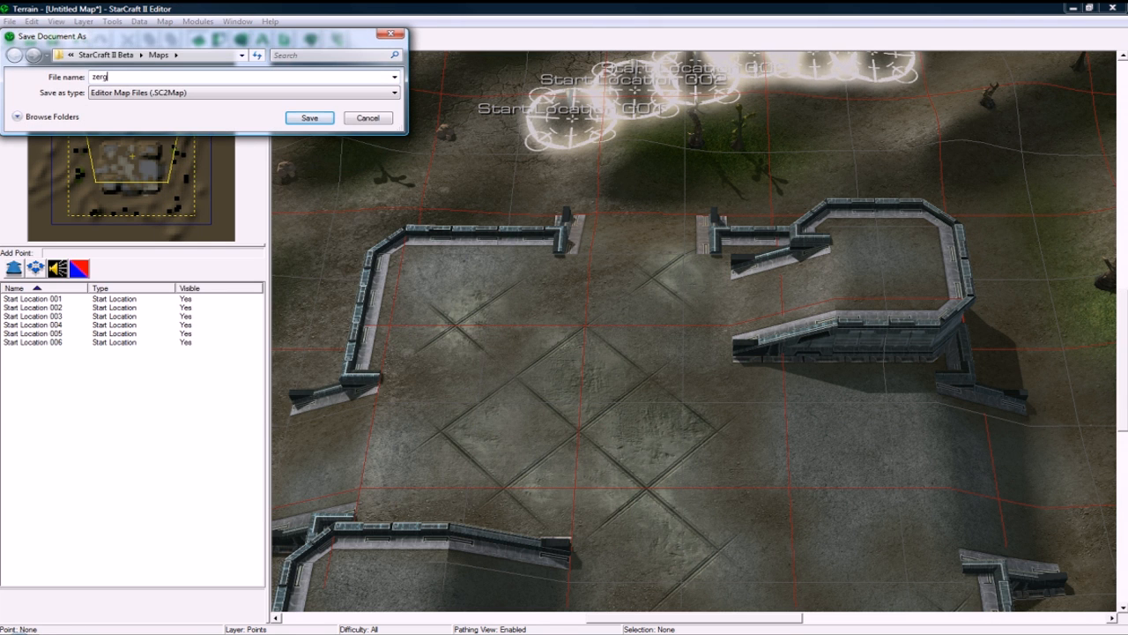
Save the map as zerg invasion.SC2Map and go to the trigger editor.
{"action": "left_click", "coordinate": [308, 116]}
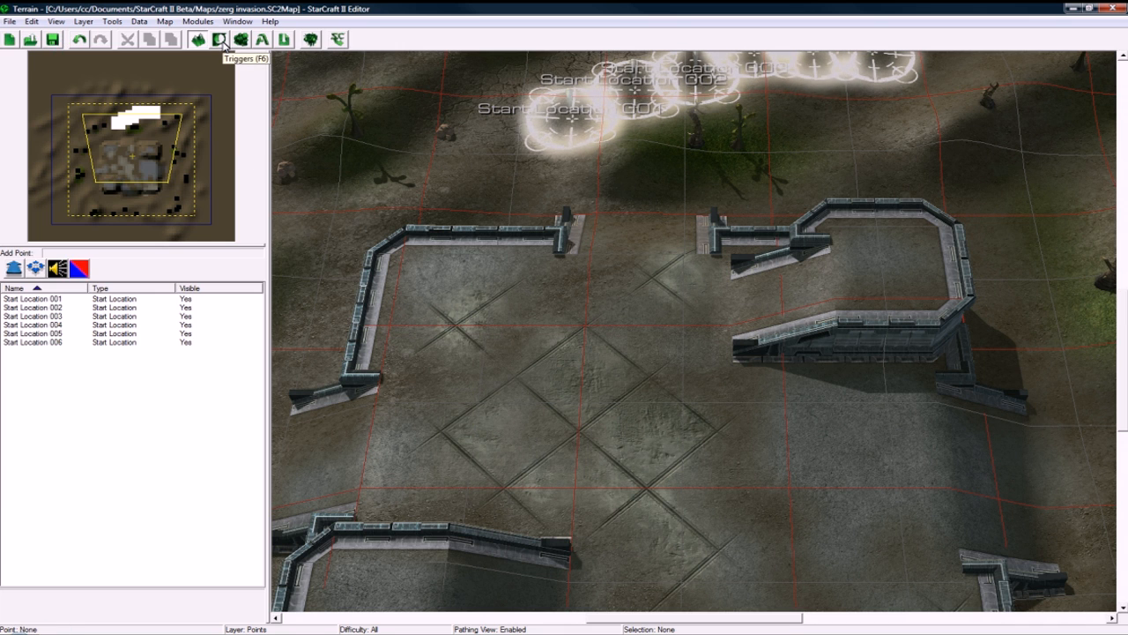
{"action": "left_click", "coordinate": [219, 39]}
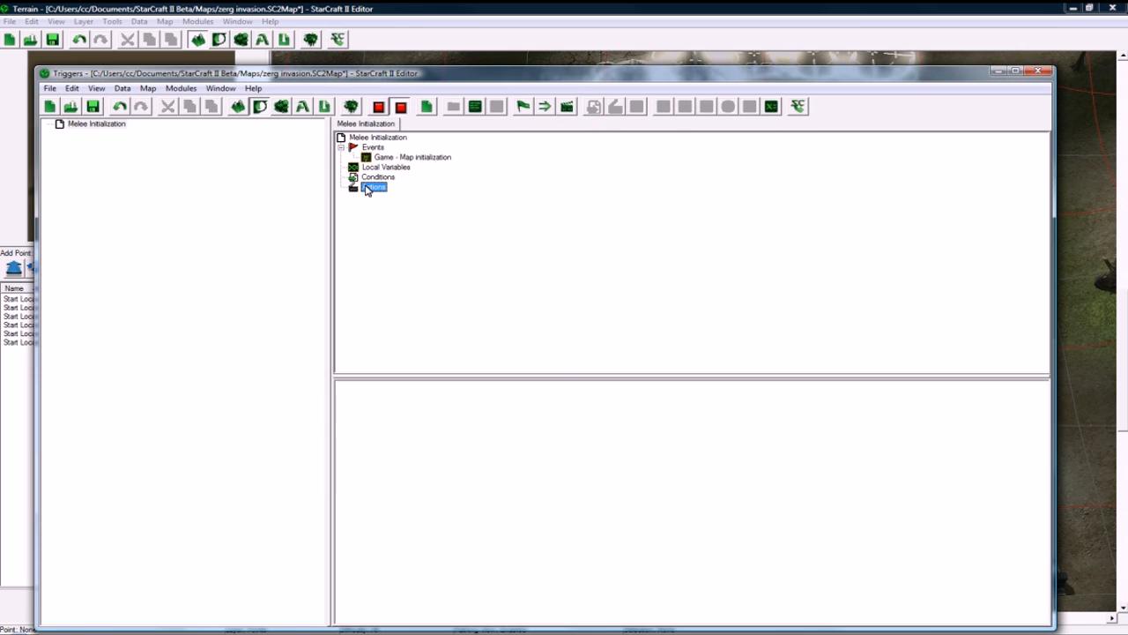
Add a Pick Each Player loop action to Melee Initialization.
{"action": "right_click", "coordinate": [374, 187]}
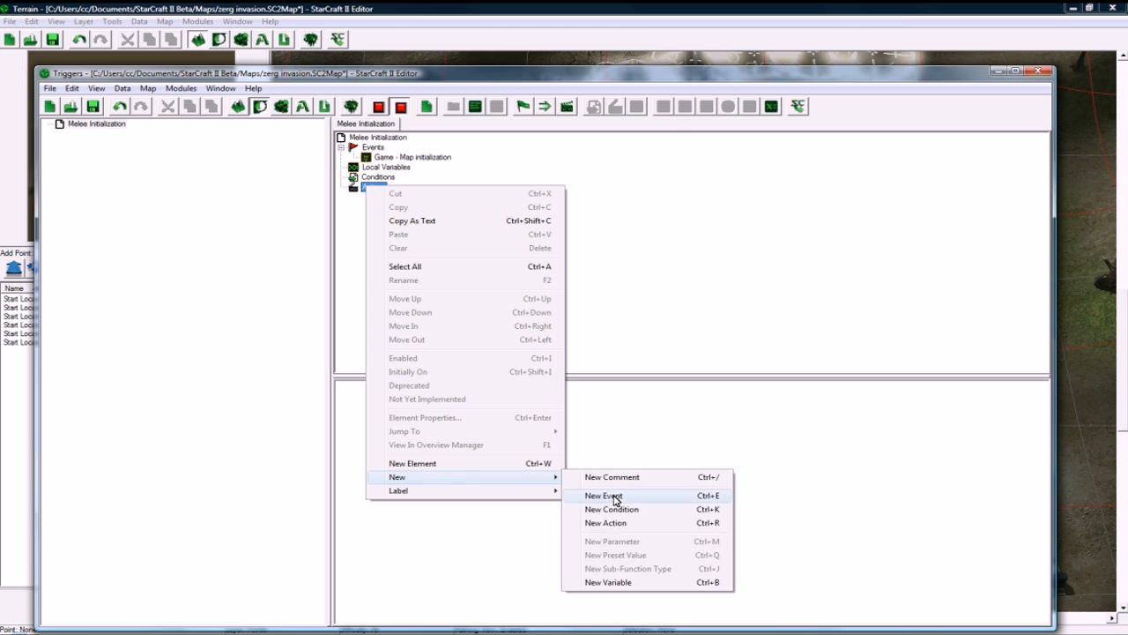
{"action": "left_click", "coordinate": [606, 522]}
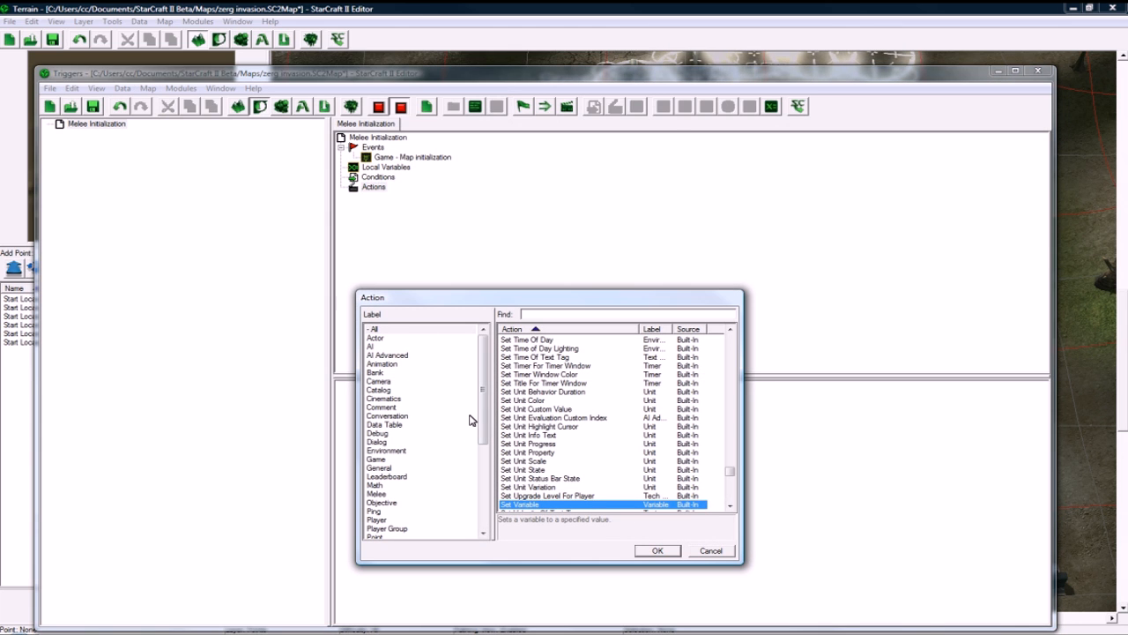
{"action": "left_click", "coordinate": [388, 493]}
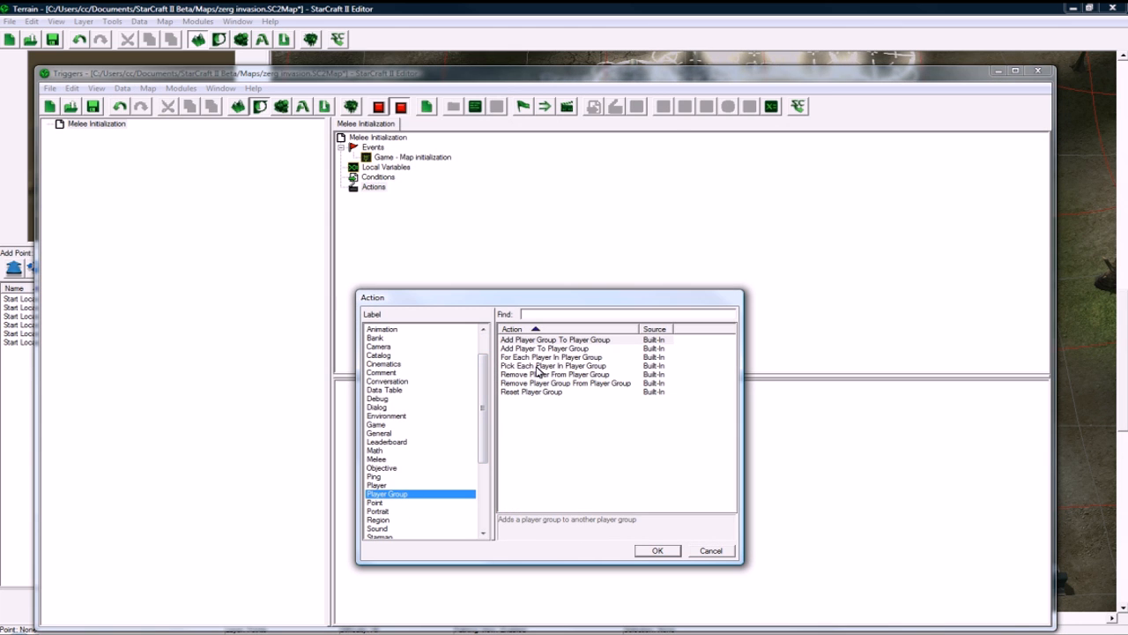
{"action": "left_click", "coordinate": [656, 550]}
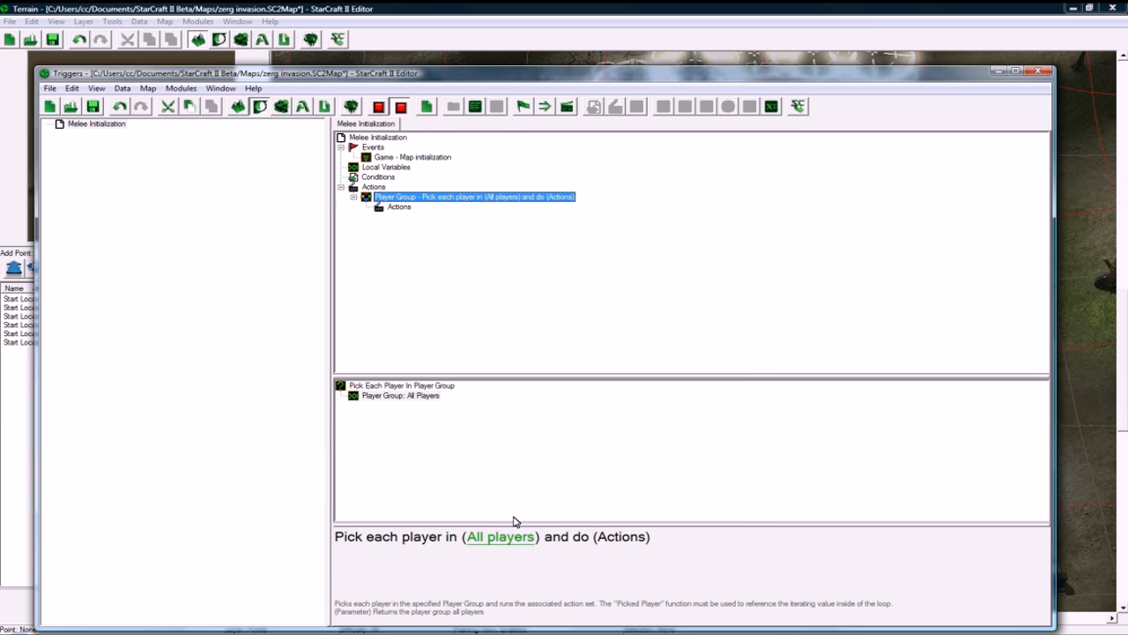
Inside the loop, set Picked Player's minerals to 25 with Modify Player Property.
{"action": "right_click", "coordinate": [399, 206]}
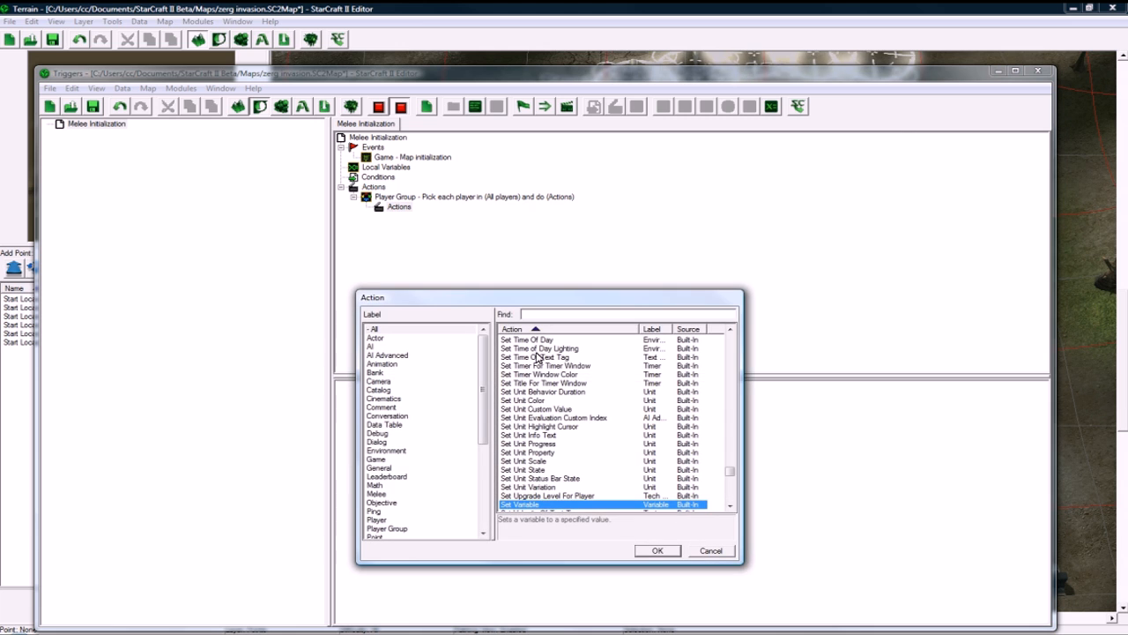
{"action": "left_click", "coordinate": [377, 518]}
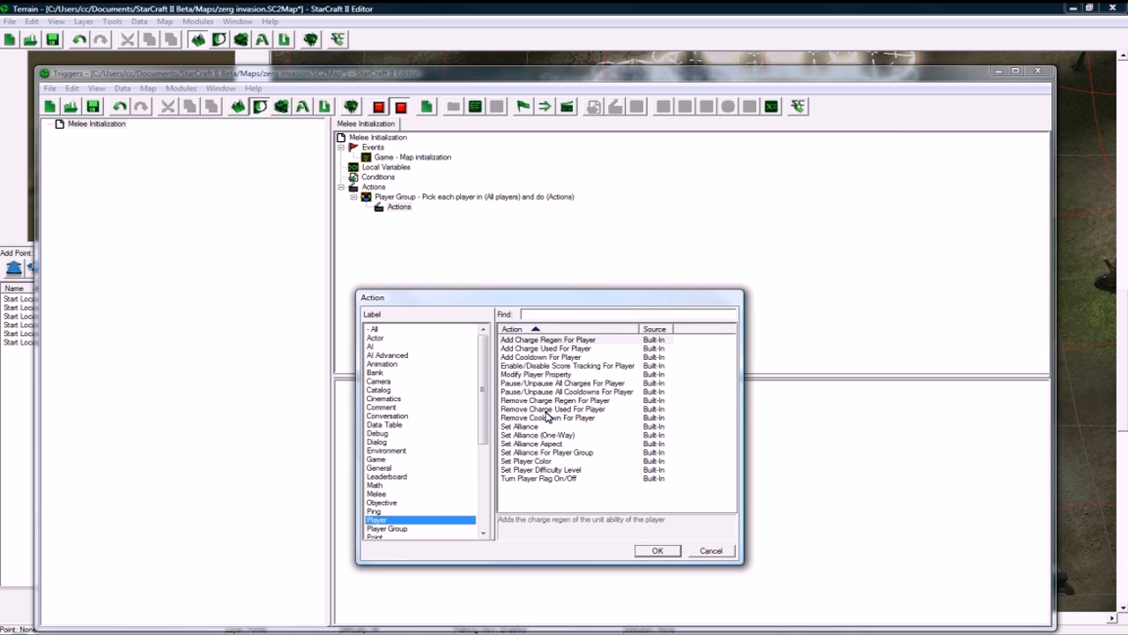
{"action": "left_click", "coordinate": [656, 551]}
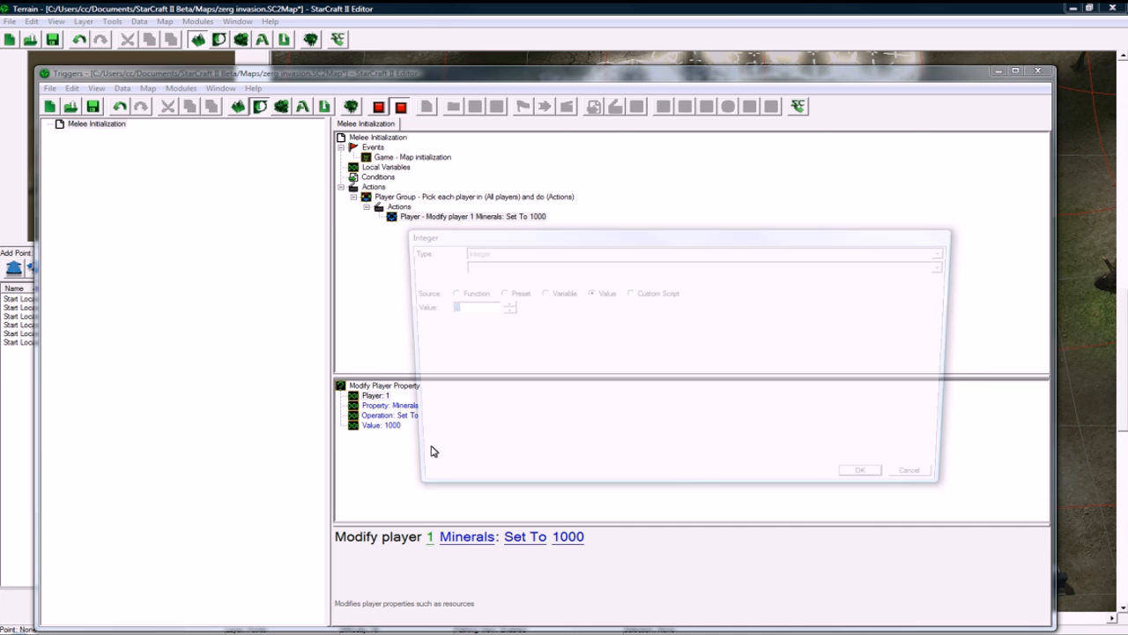
{"action": "left_click", "coordinate": [448, 293]}
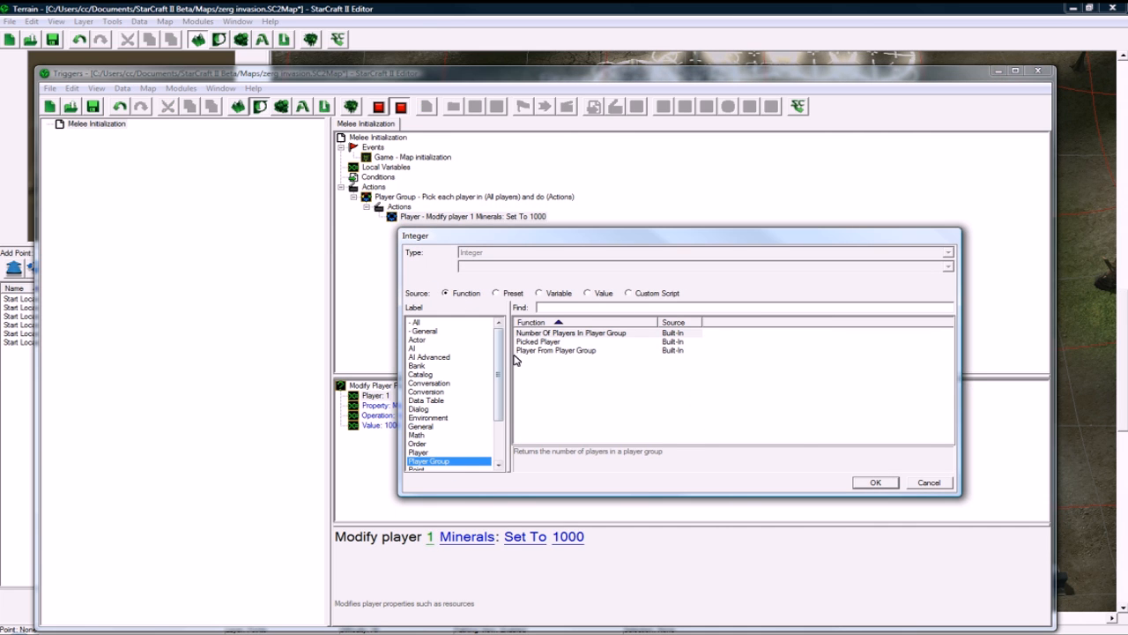
{"action": "double_click", "coordinate": [538, 342]}
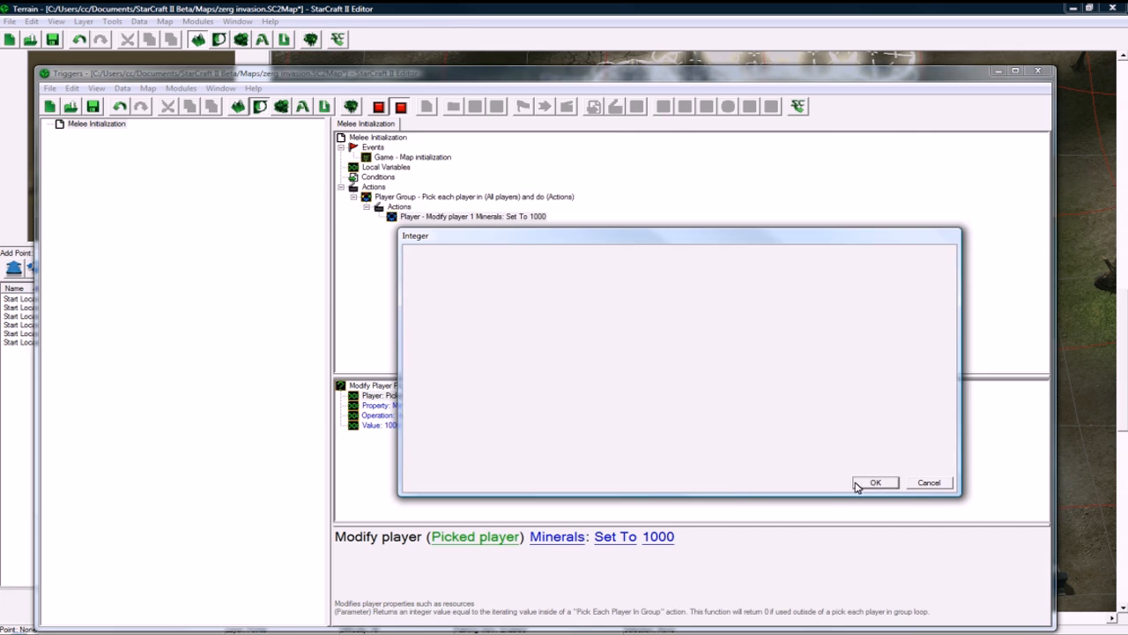
{"action": "left_click", "coordinate": [875, 483]}
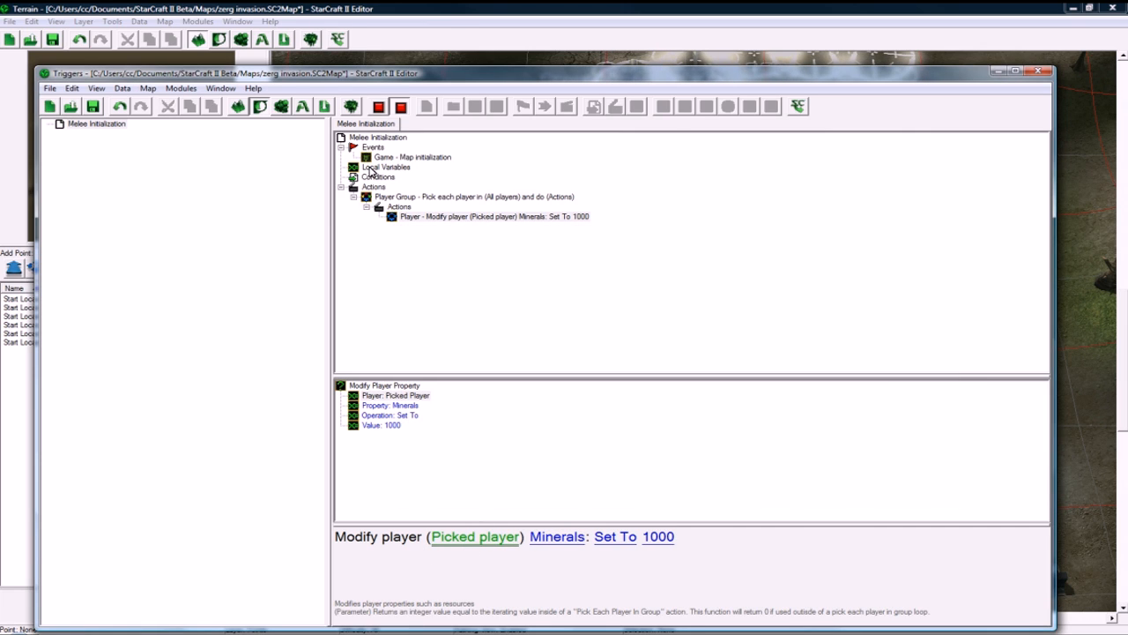
{"action": "mouse_move", "coordinate": [497, 553]}
{"action": "type", "text": "25"}
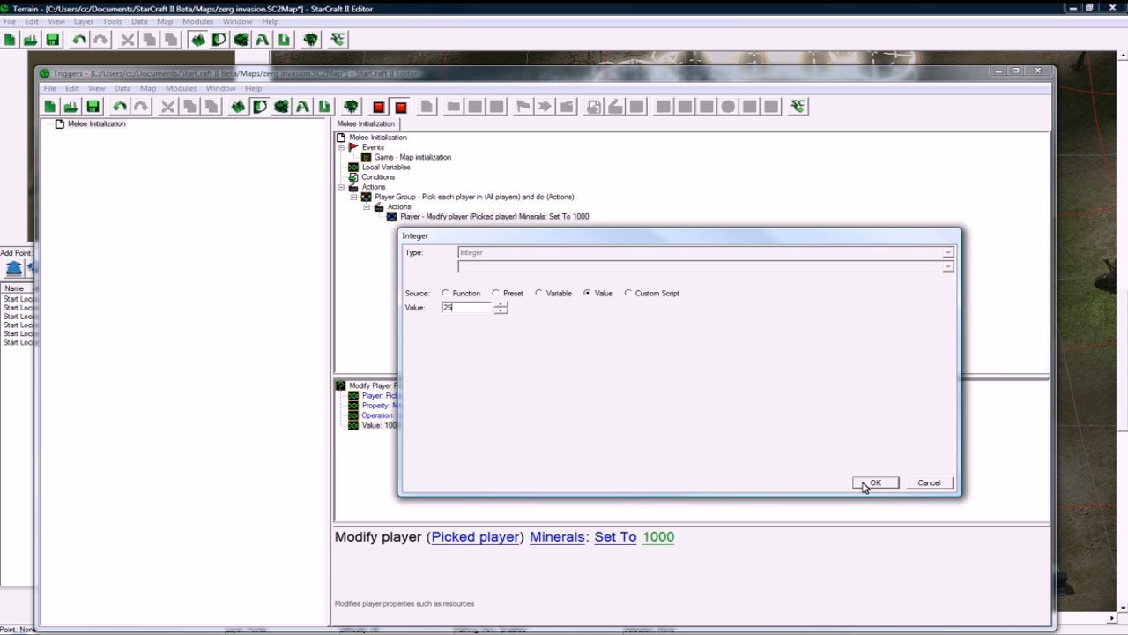
{"action": "left_click", "coordinate": [874, 483]}
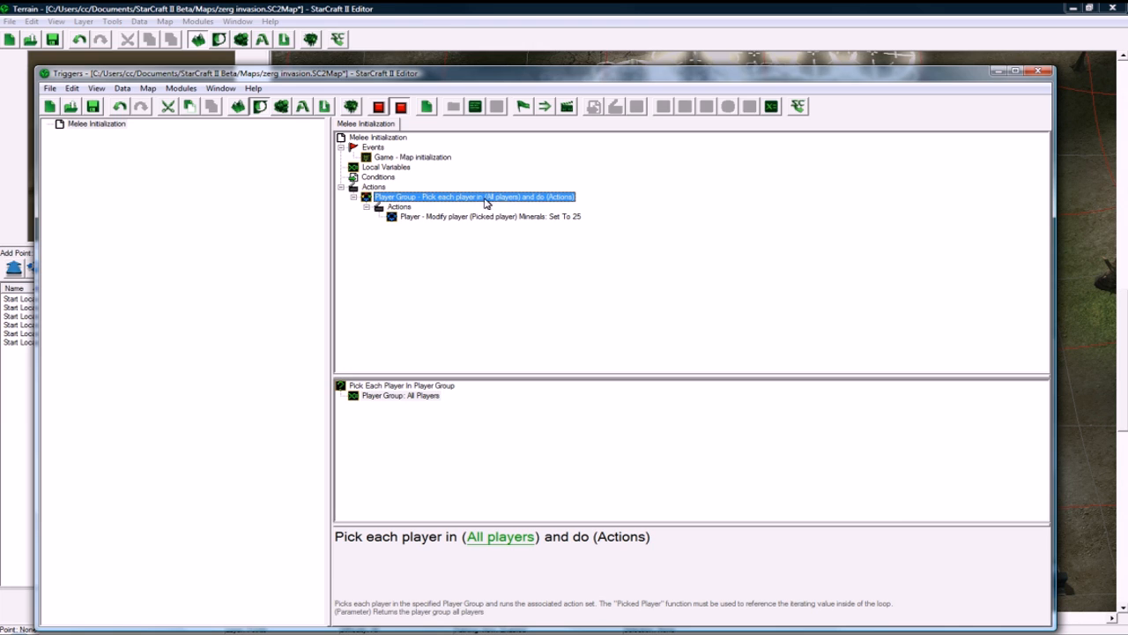
{"action": "mouse_move", "coordinate": [539, 231]}
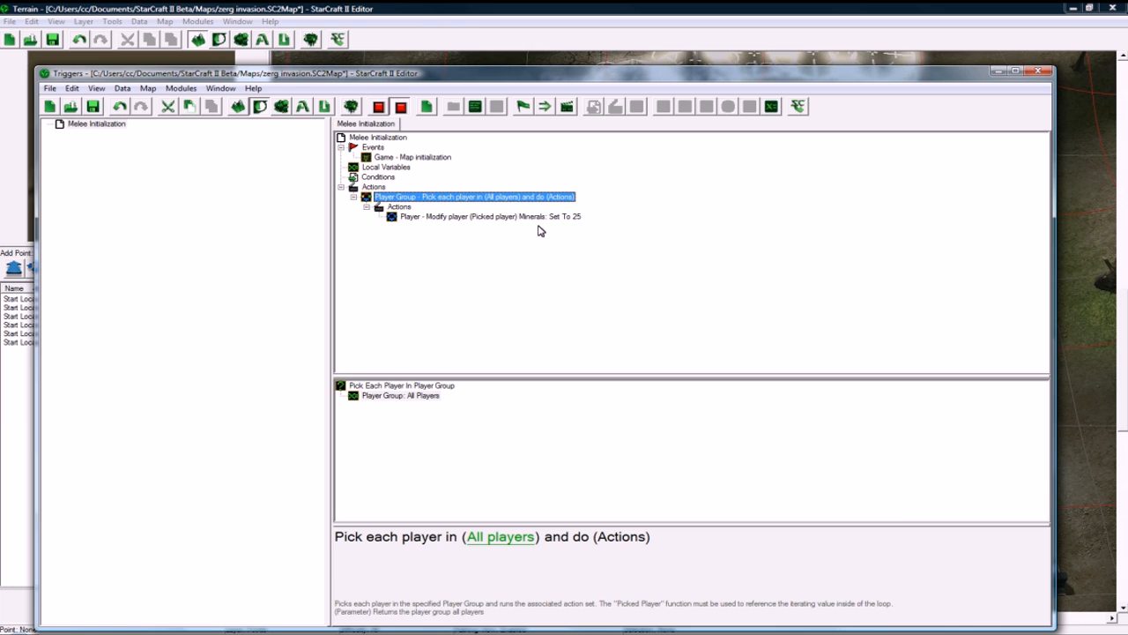
{"action": "mouse_move", "coordinate": [568, 264]}
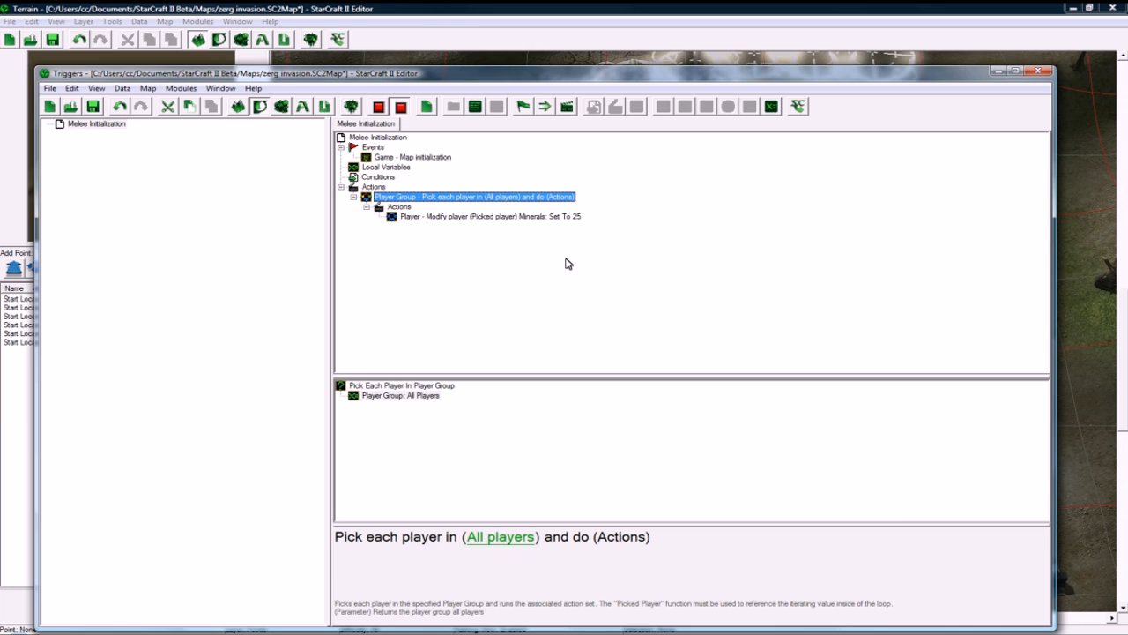
{"action": "mouse_move", "coordinate": [475, 222]}
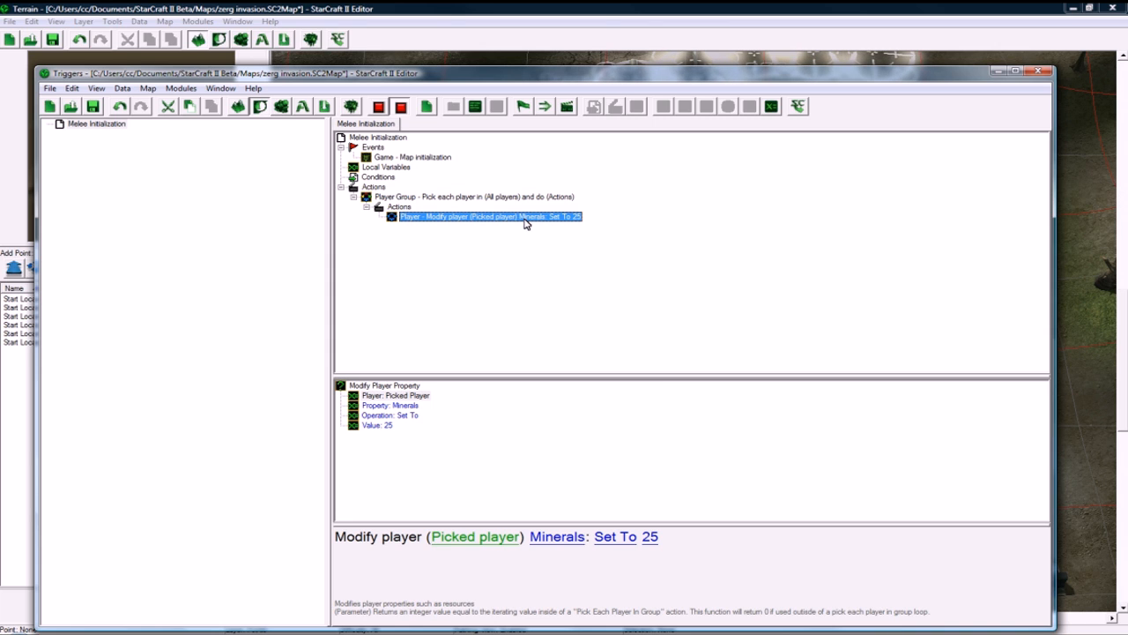
{"action": "mouse_move", "coordinate": [452, 196]}
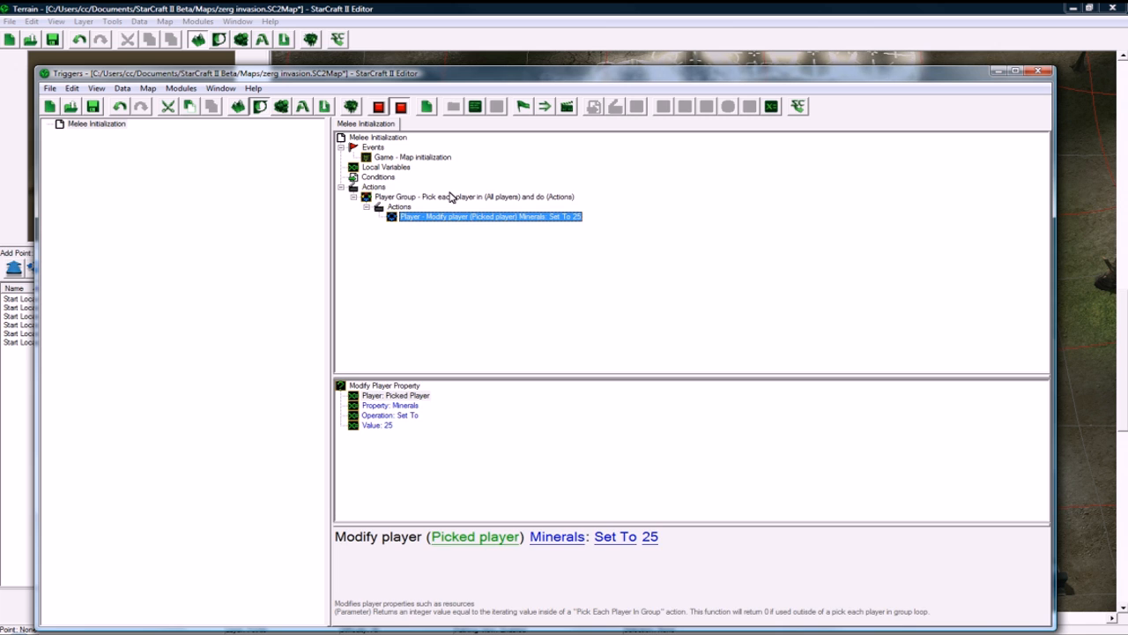
Add a Set Alliance For Player Group action making all players allies with shared vision.
{"action": "right_click", "coordinate": [432, 196]}
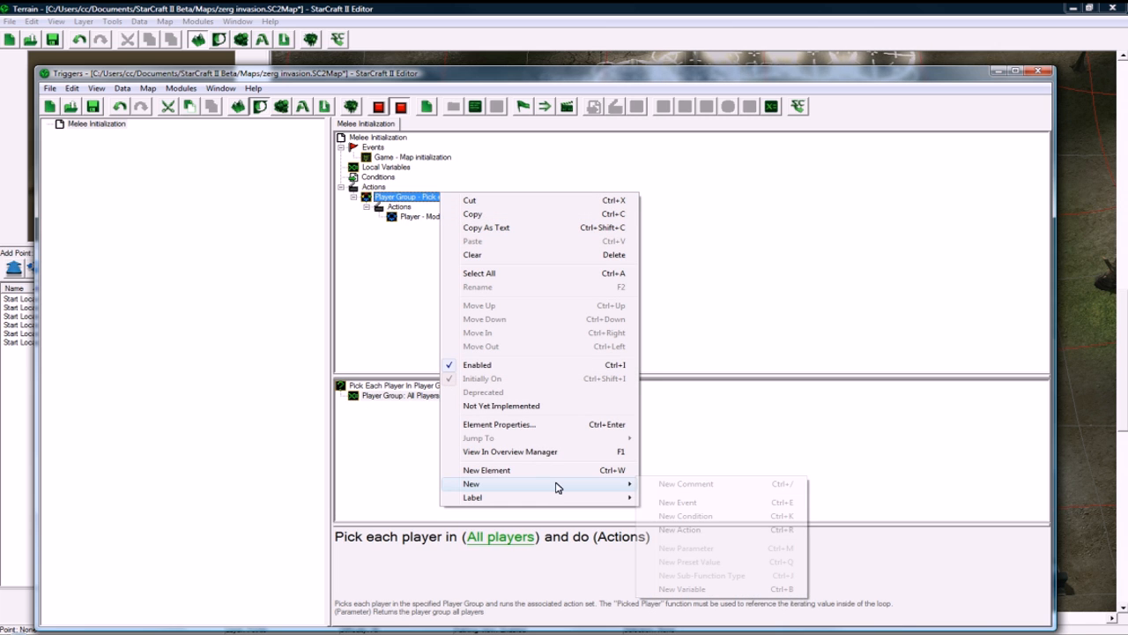
{"action": "left_click", "coordinate": [679, 529]}
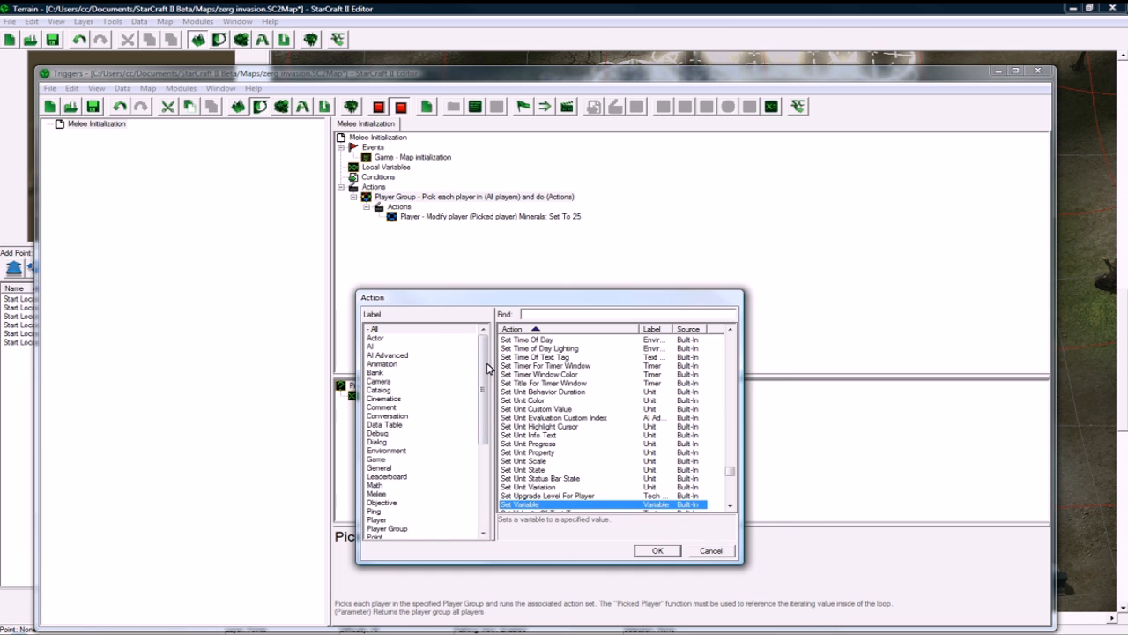
{"action": "left_click", "coordinate": [377, 433]}
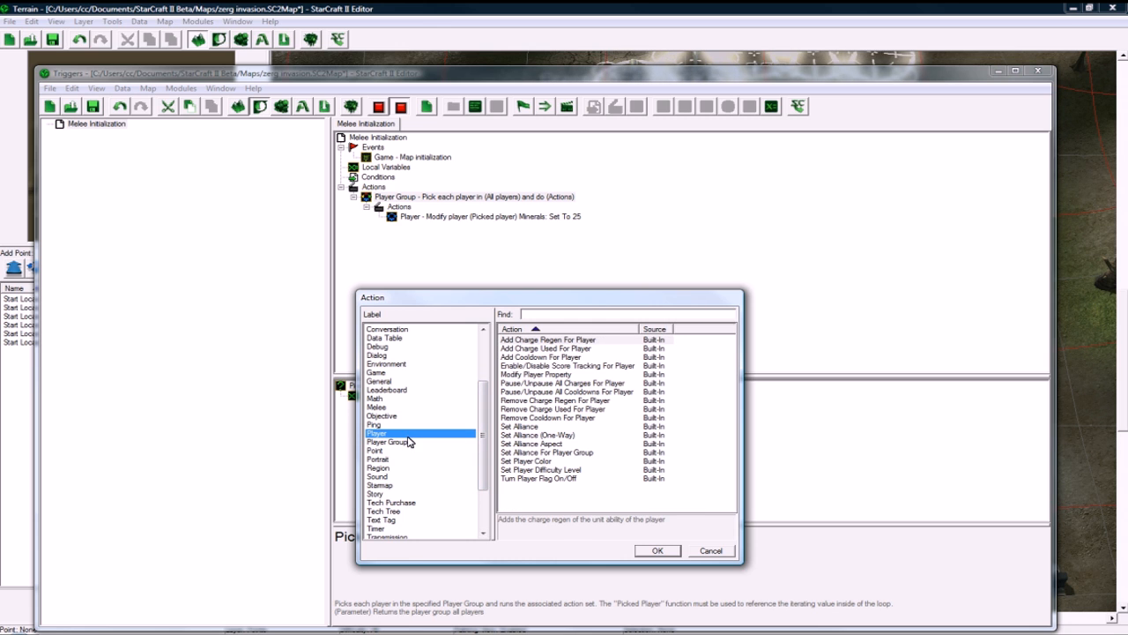
{"action": "left_click", "coordinate": [547, 451]}
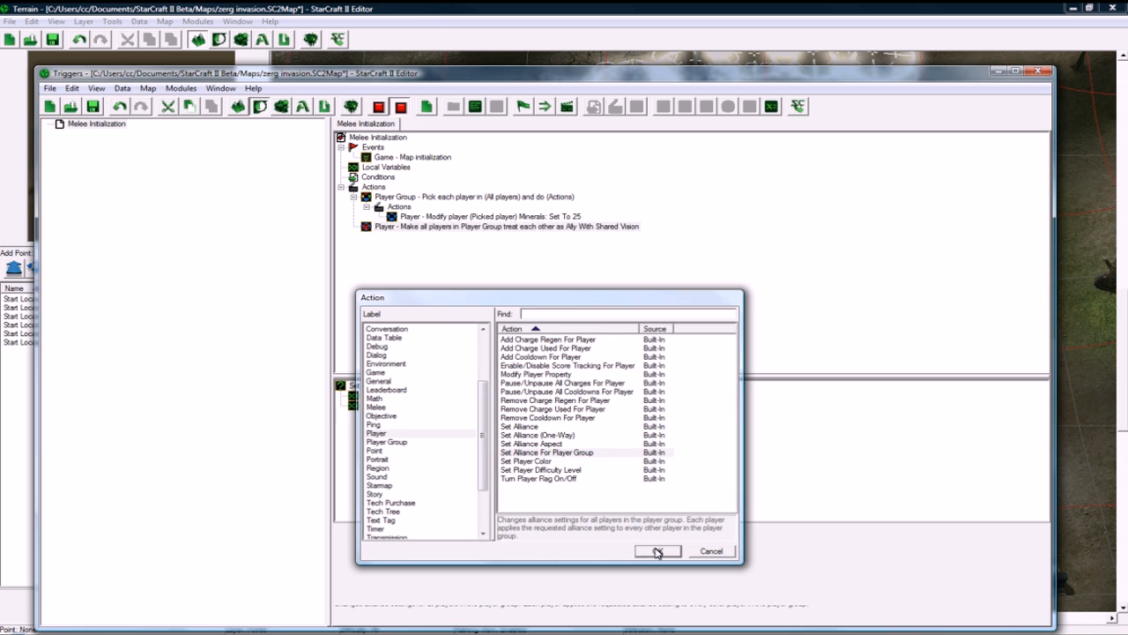
{"action": "left_click", "coordinate": [655, 550]}
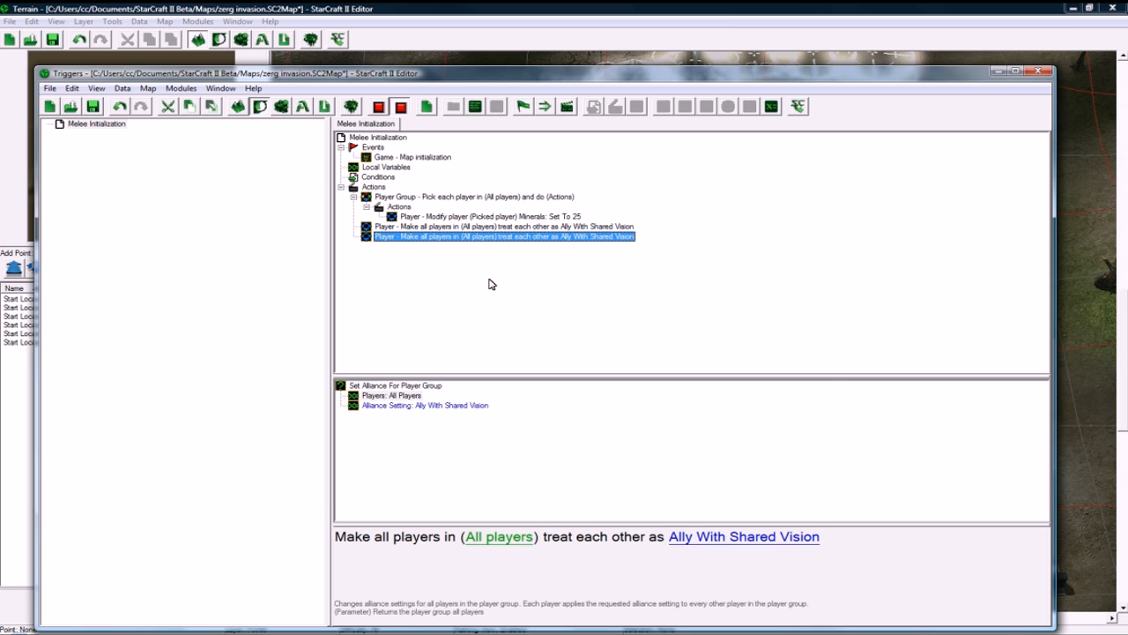
{"action": "double_click", "coordinate": [503, 236]}
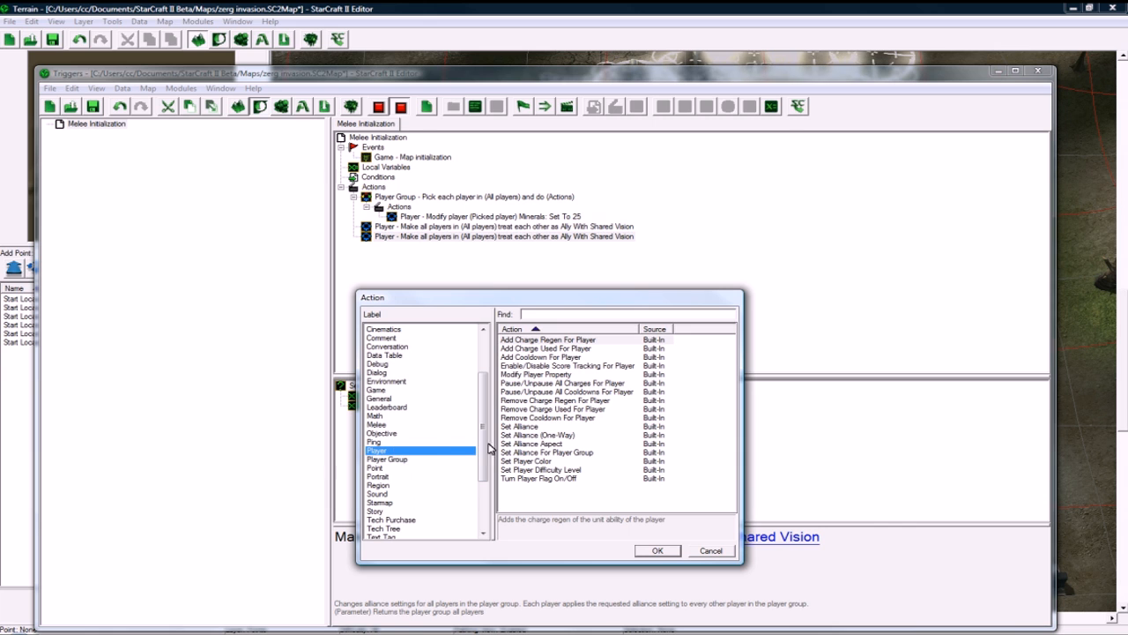
Add Set Alliance actions so players 1–5 each treat player 6 as Enemy.
{"action": "left_click", "coordinate": [656, 550]}
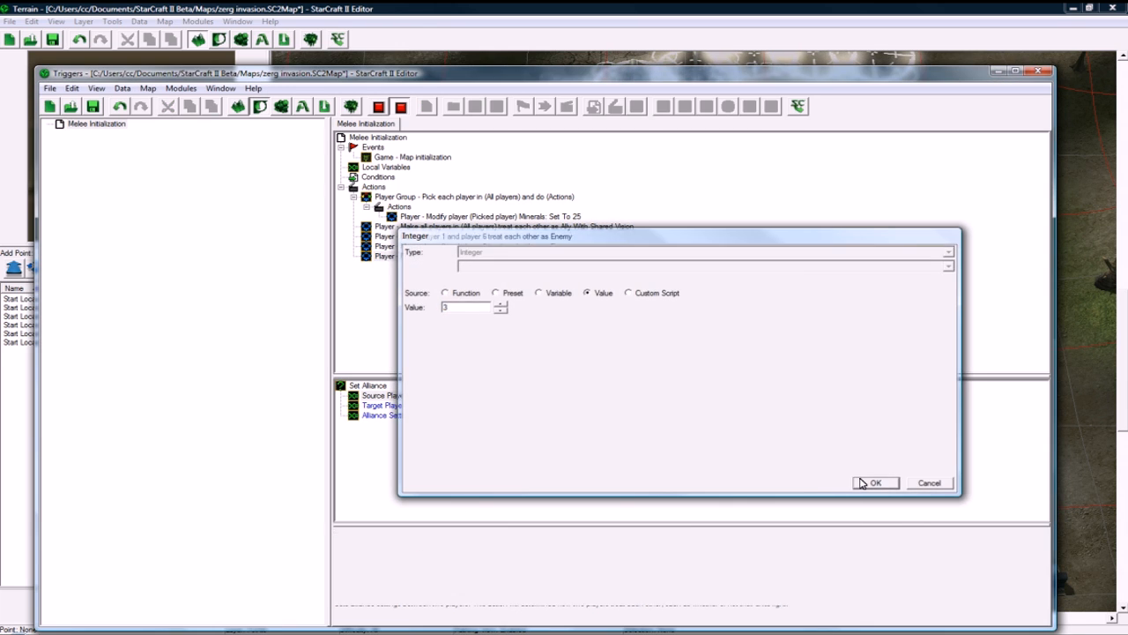
{"action": "left_click", "coordinate": [874, 484]}
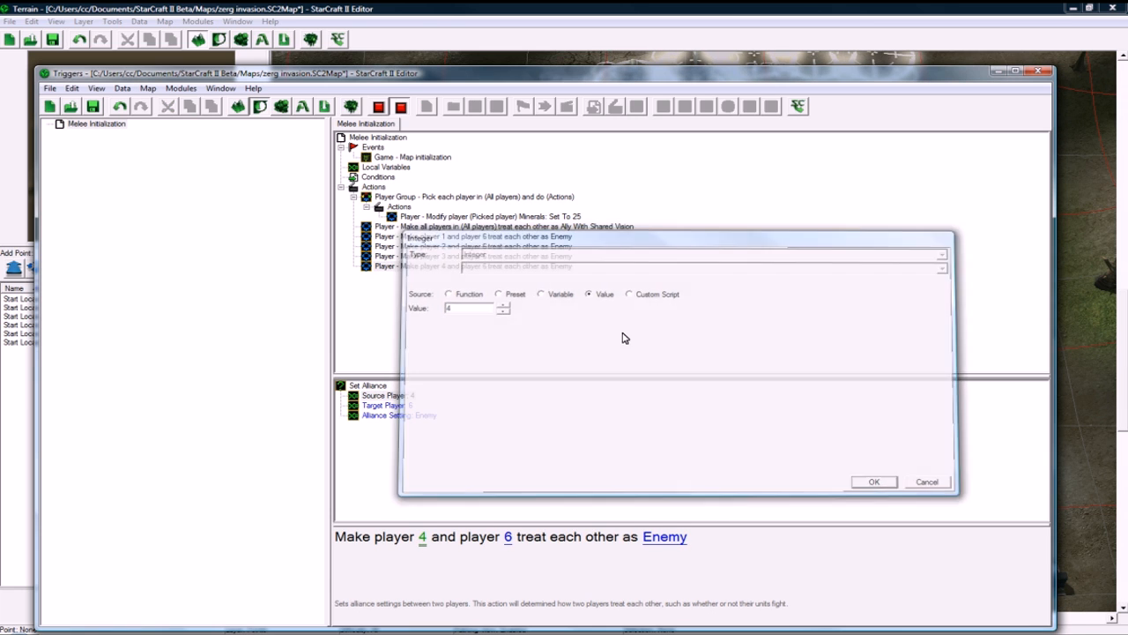
{"action": "left_click", "coordinate": [873, 481]}
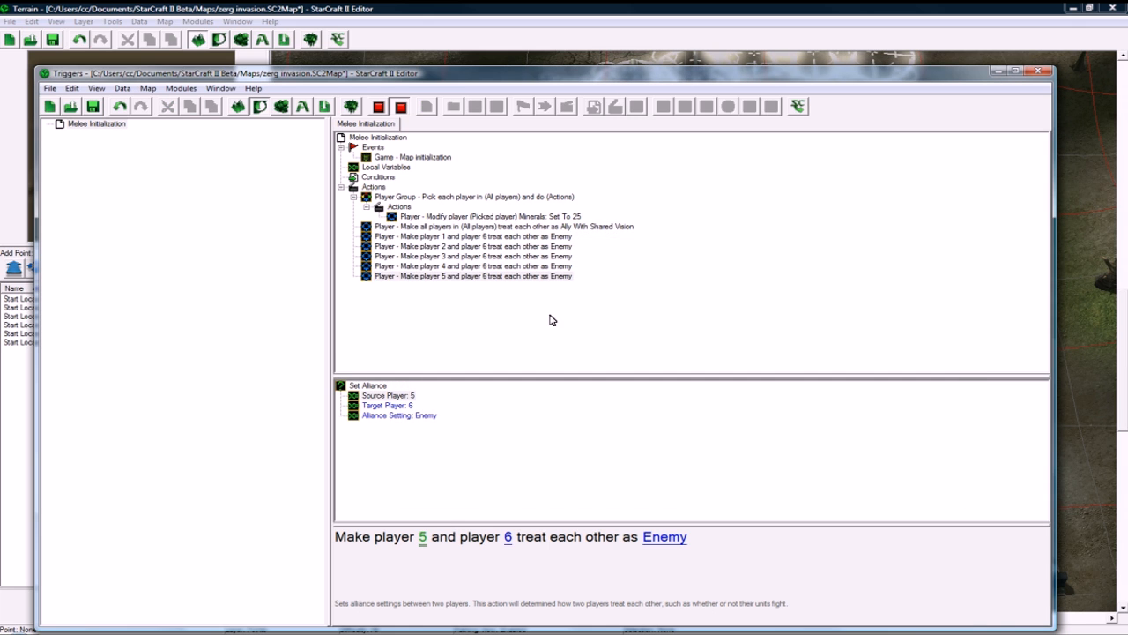
{"action": "mouse_move", "coordinate": [426, 261]}
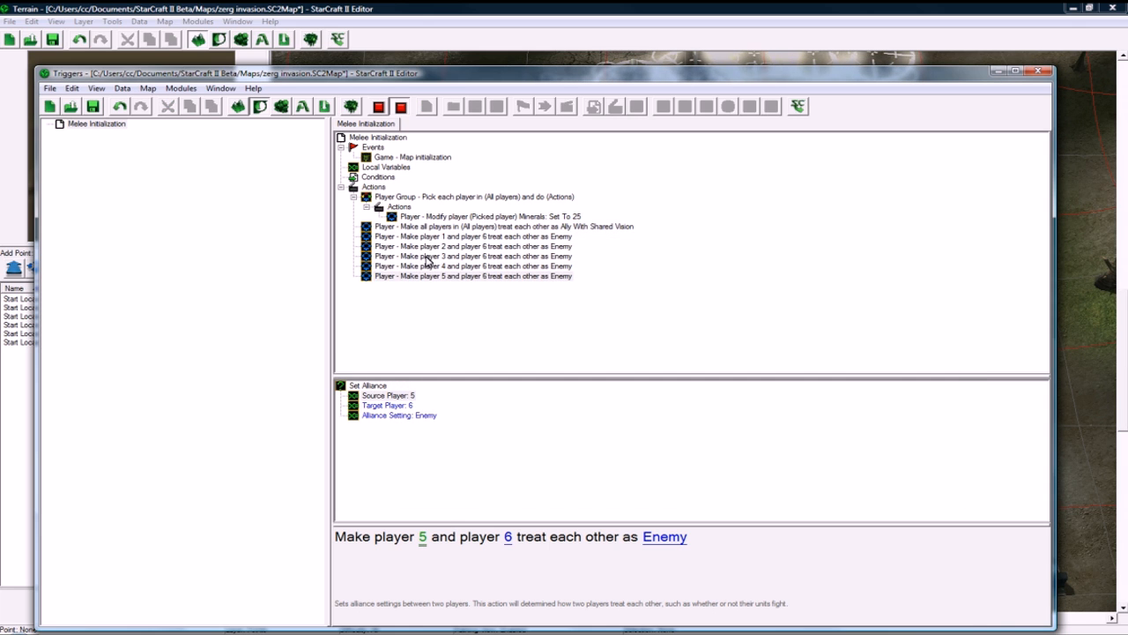
{"action": "mouse_move", "coordinate": [444, 250]}
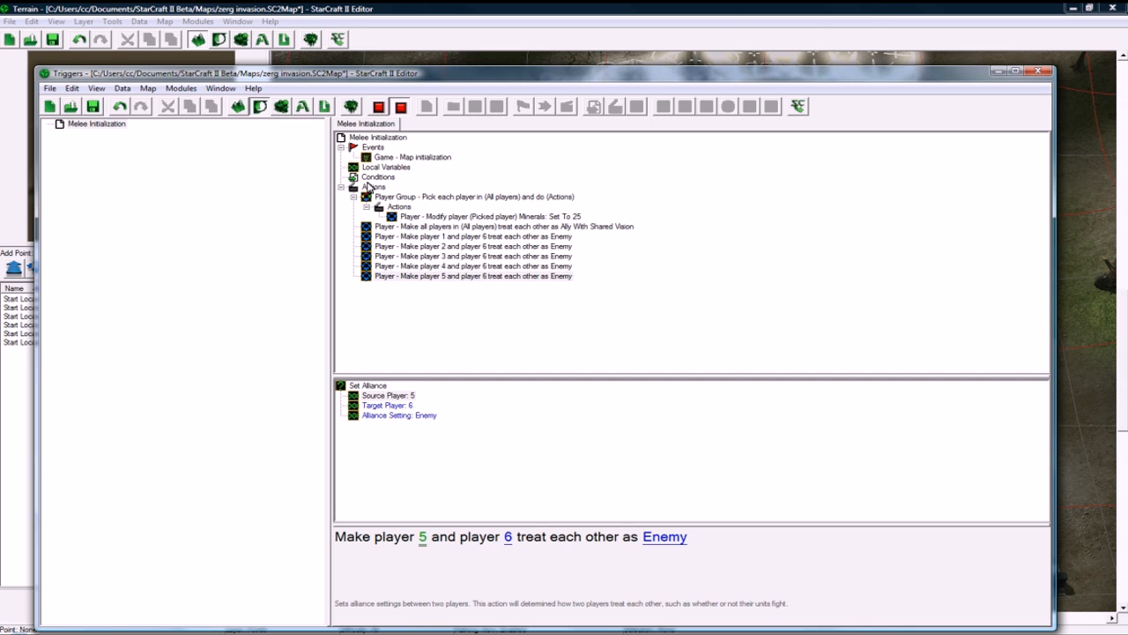
Rename the trigger to Init and return to the Terrain view.
{"action": "left_click", "coordinate": [95, 123]}
{"action": "type", "text": "Init"}
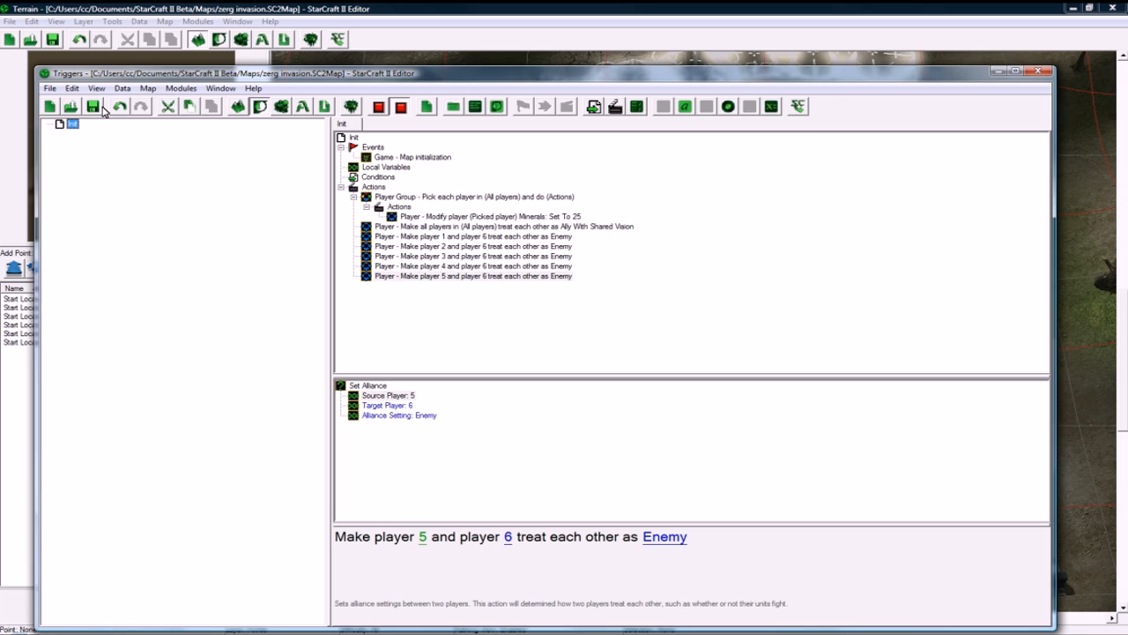
{"action": "left_click", "coordinate": [1039, 71]}
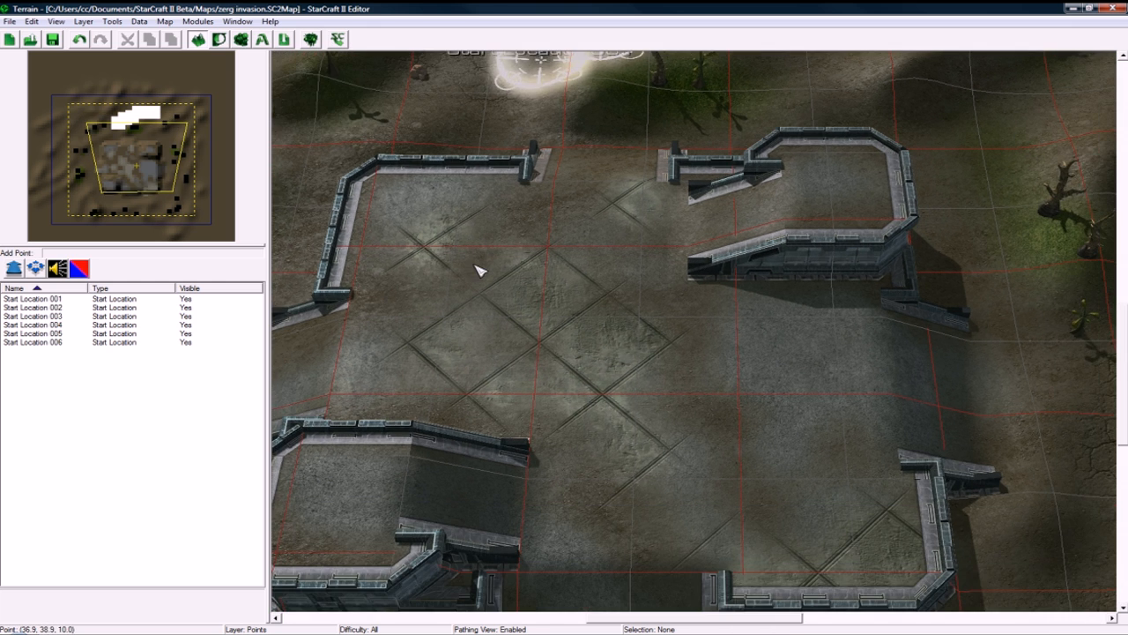